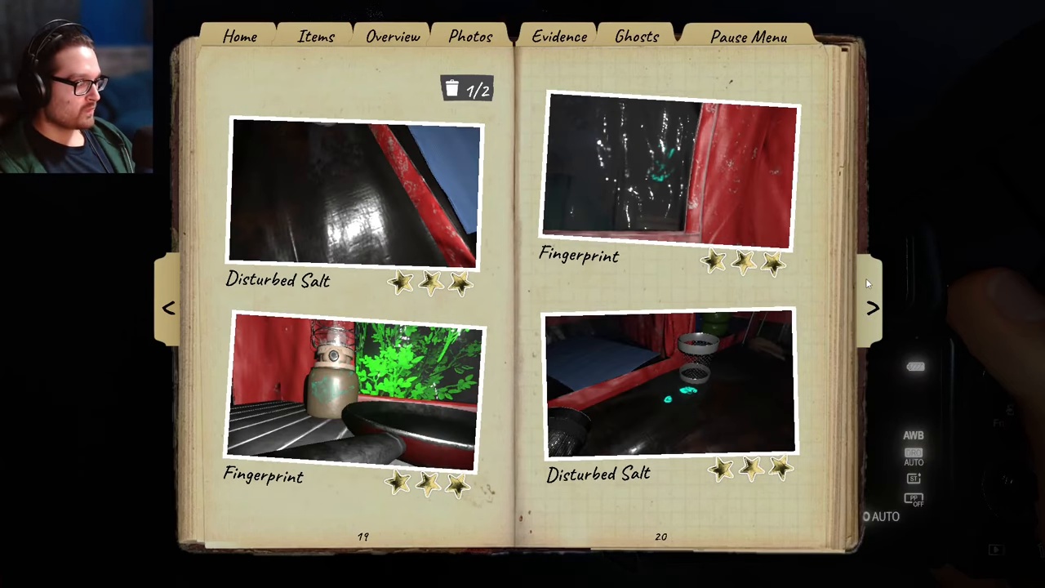
# Put away the evidence photos and head through camp toward the entrance gate.
pyautogui.click(872, 307)
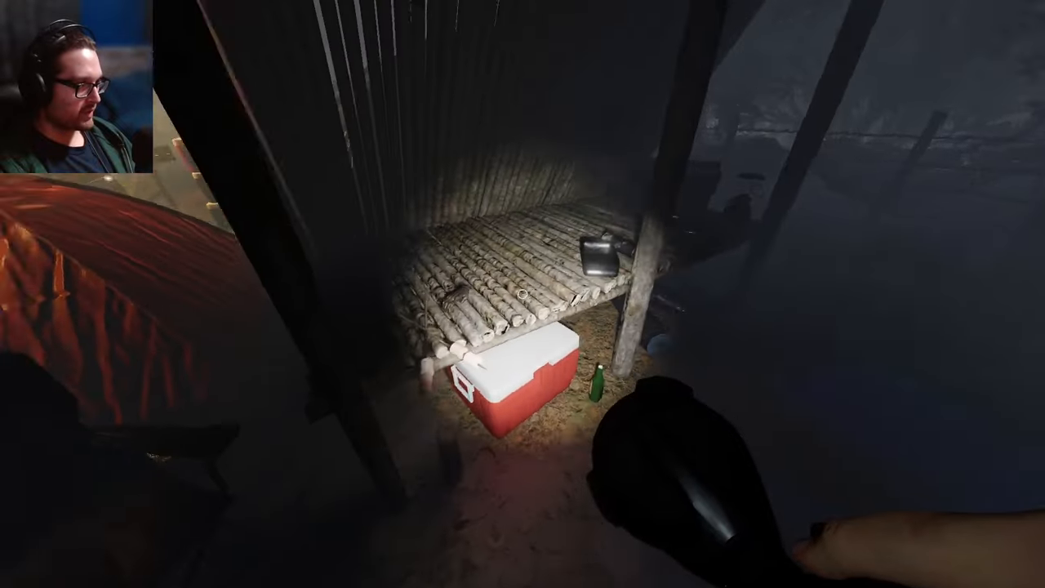
pyautogui.moveTo(523, 294)
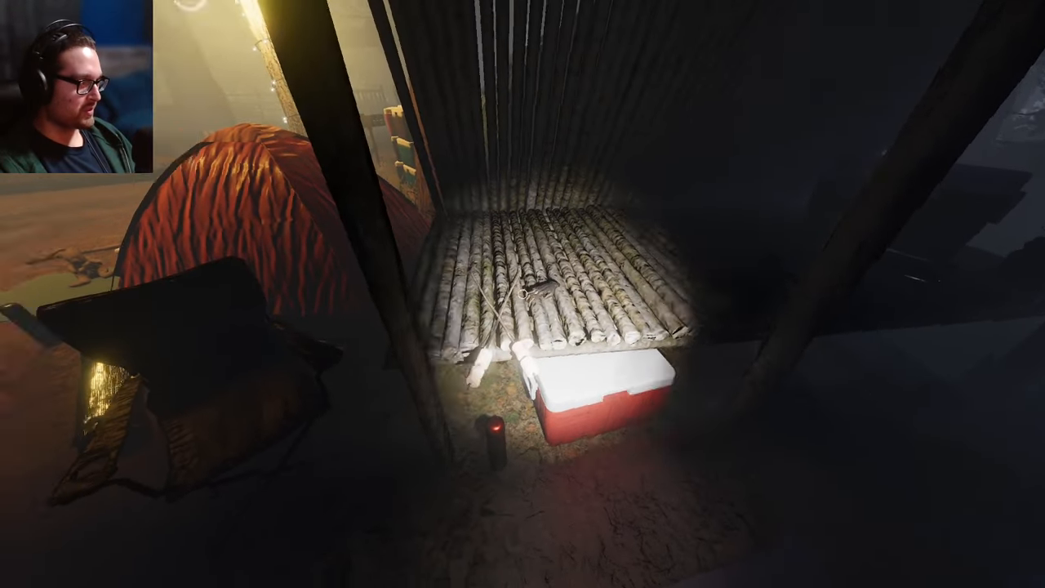
pyautogui.moveTo(522, 294)
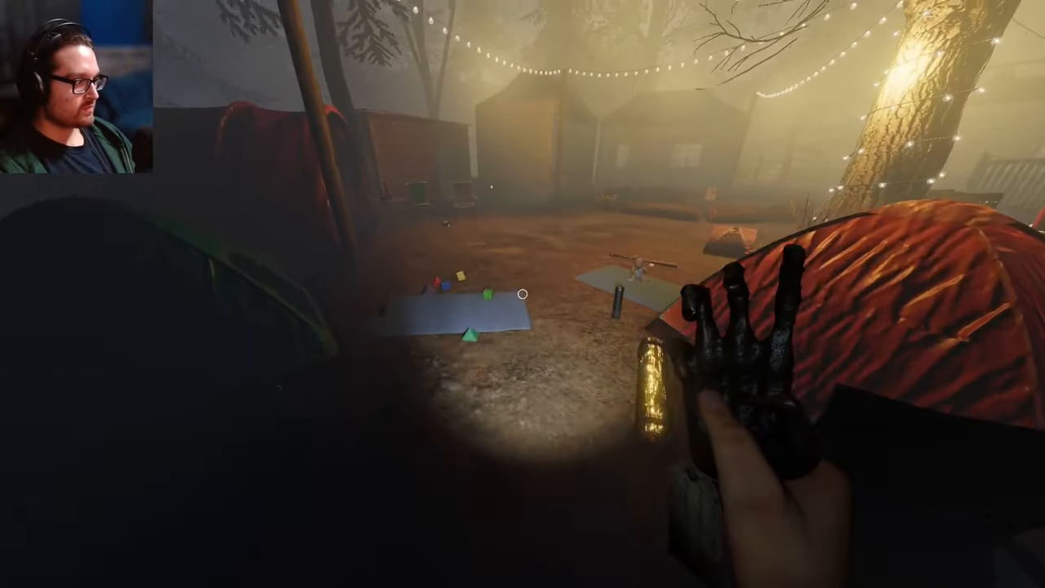
pyautogui.moveTo(522, 294)
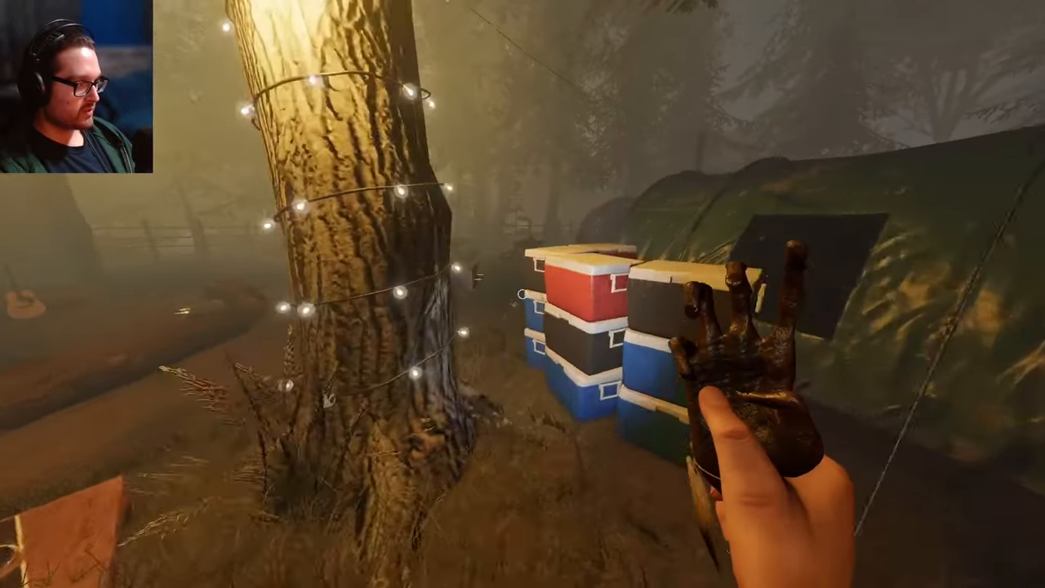
pyautogui.moveTo(523, 294)
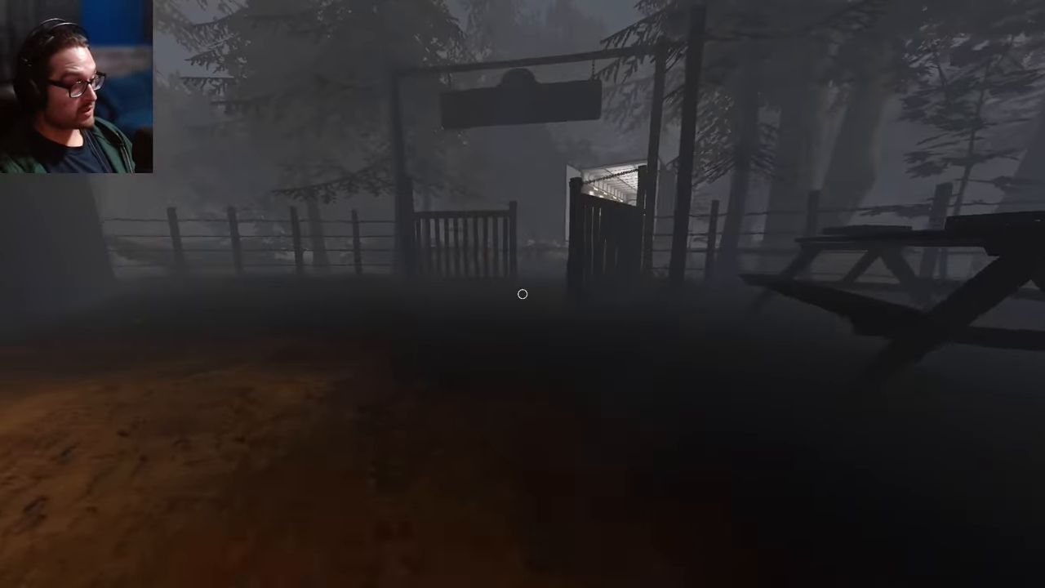
pyautogui.moveTo(523, 294)
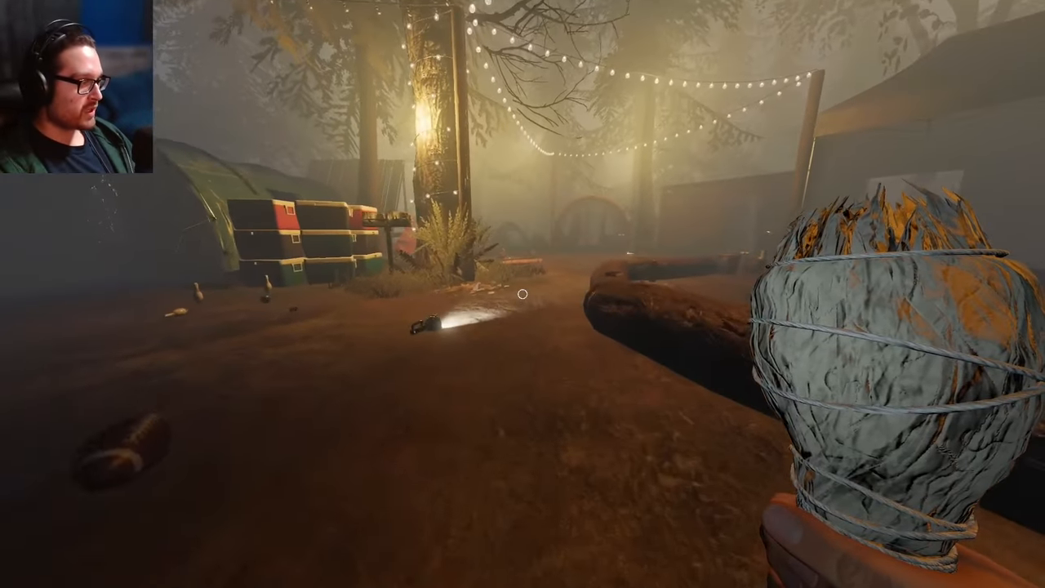
pyautogui.moveTo(522, 294)
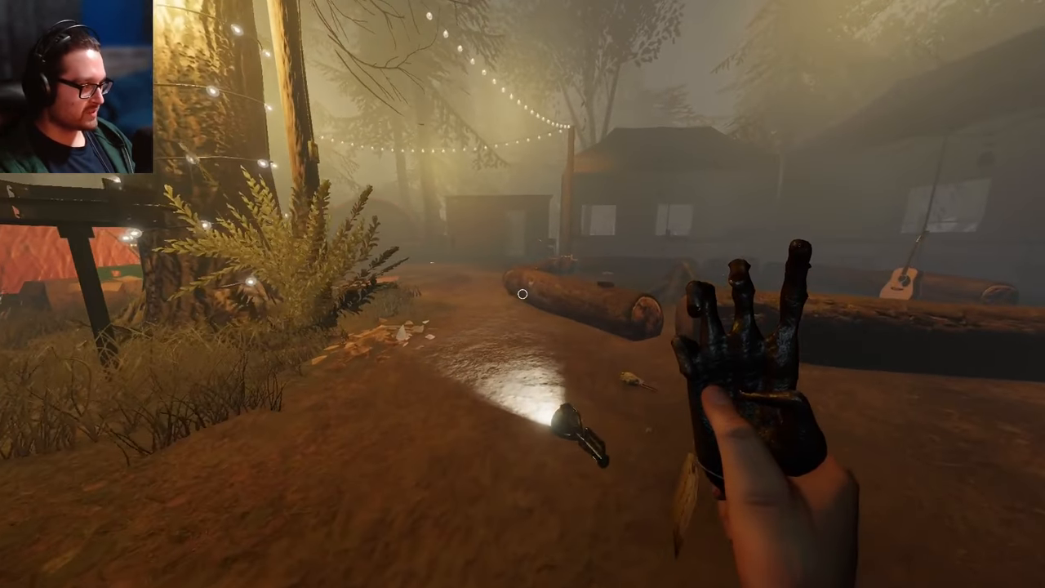
pyautogui.moveTo(523, 294)
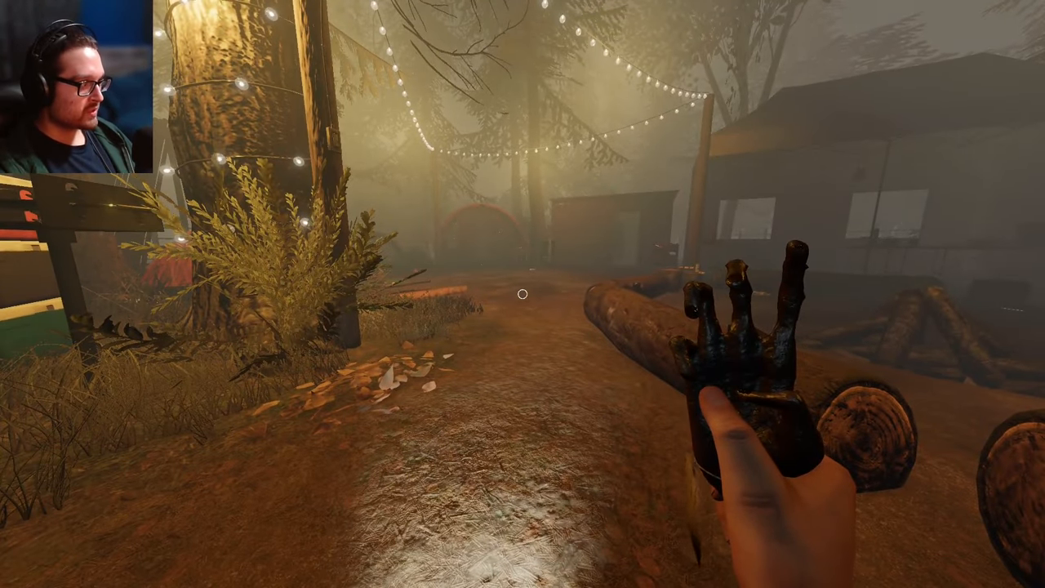
pyautogui.moveTo(522, 294)
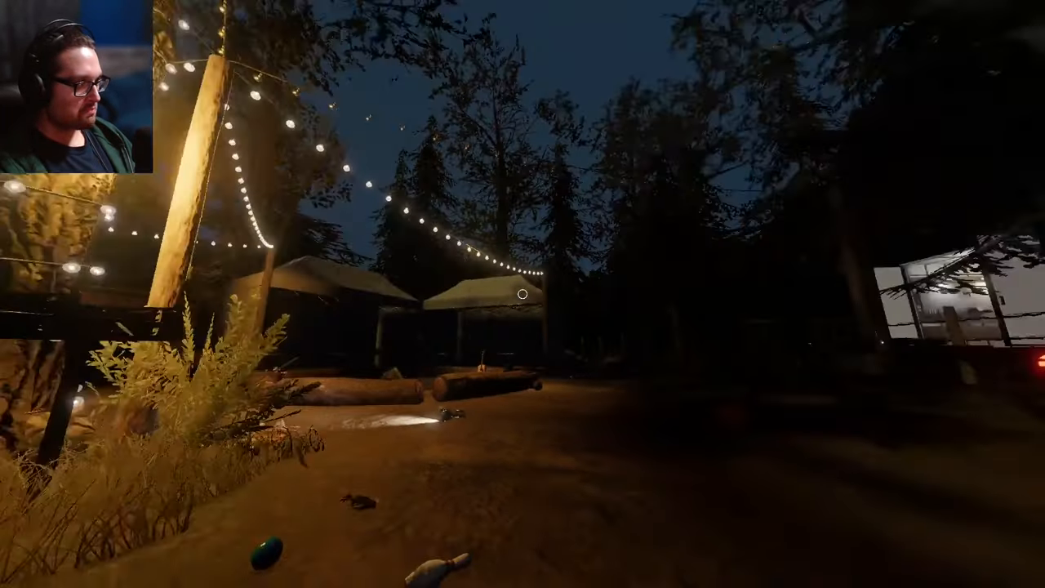
pyautogui.moveTo(522, 294)
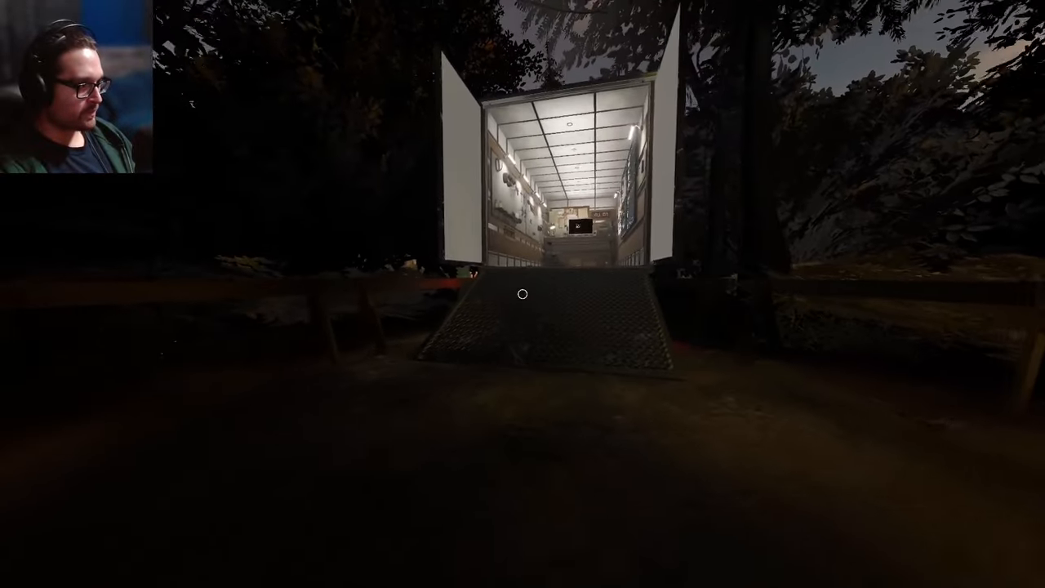
# Walk into the truck to read the Team Sanity monitor at about 55%.
pyautogui.press('w')
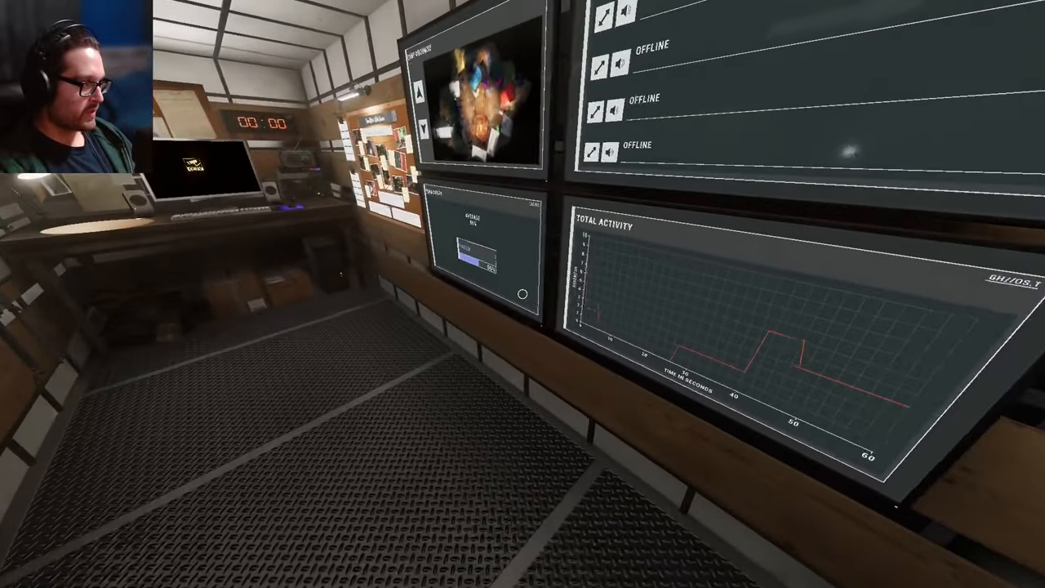
pyautogui.moveTo(522, 294)
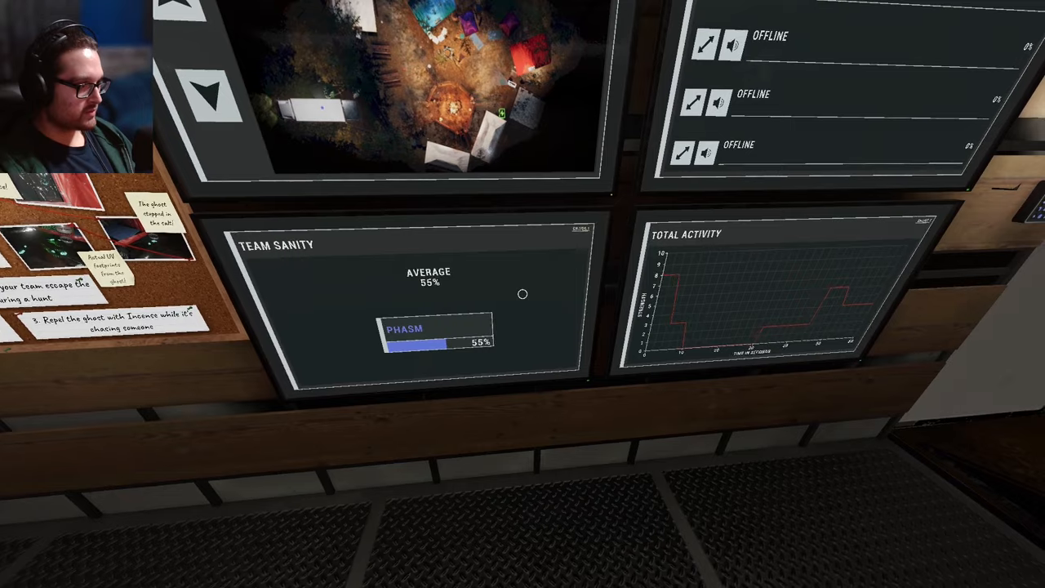
pyautogui.moveTo(522, 294)
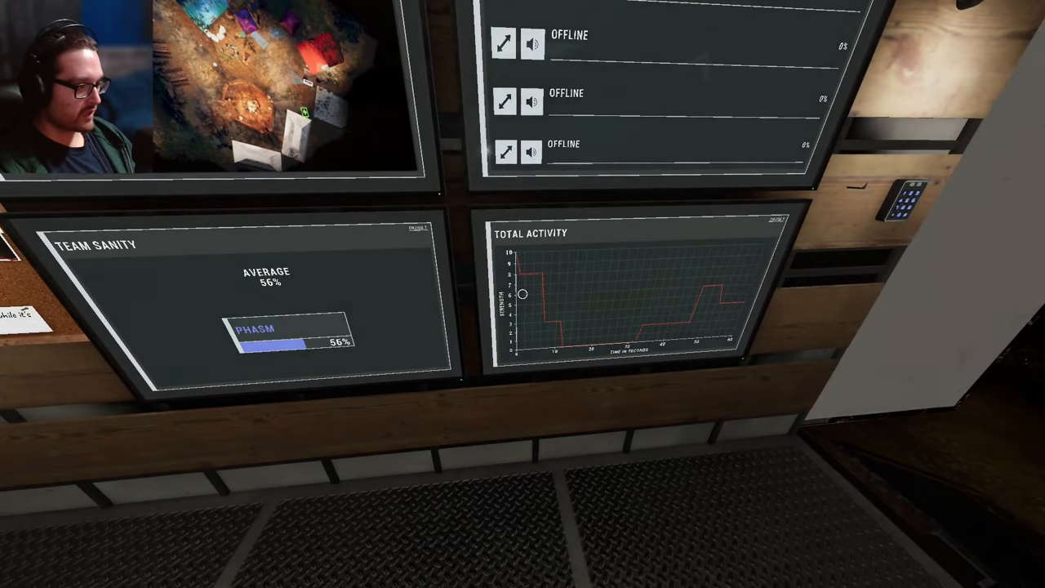
pyautogui.moveTo(523, 294)
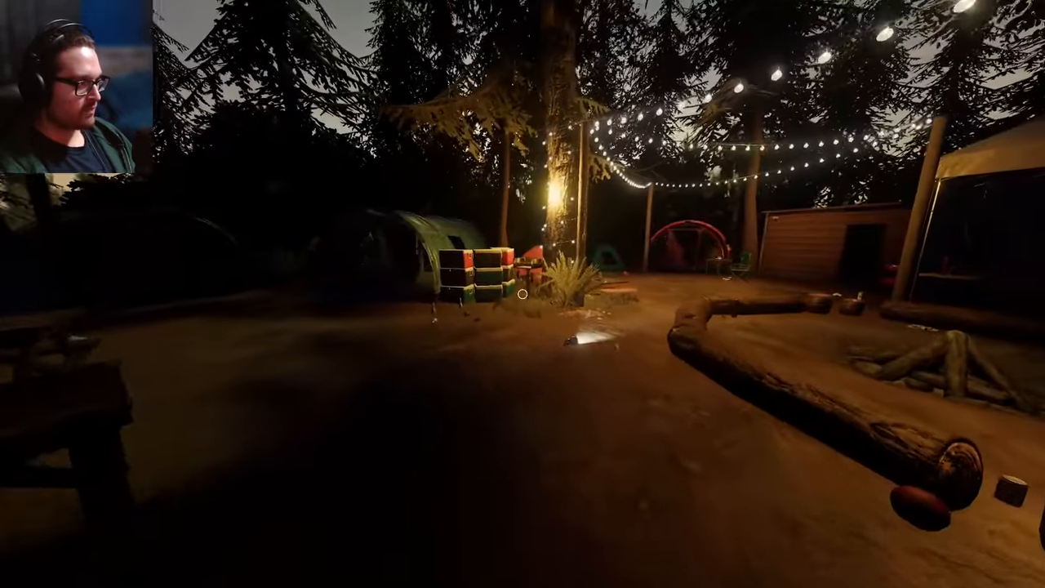
pyautogui.moveTo(522, 294)
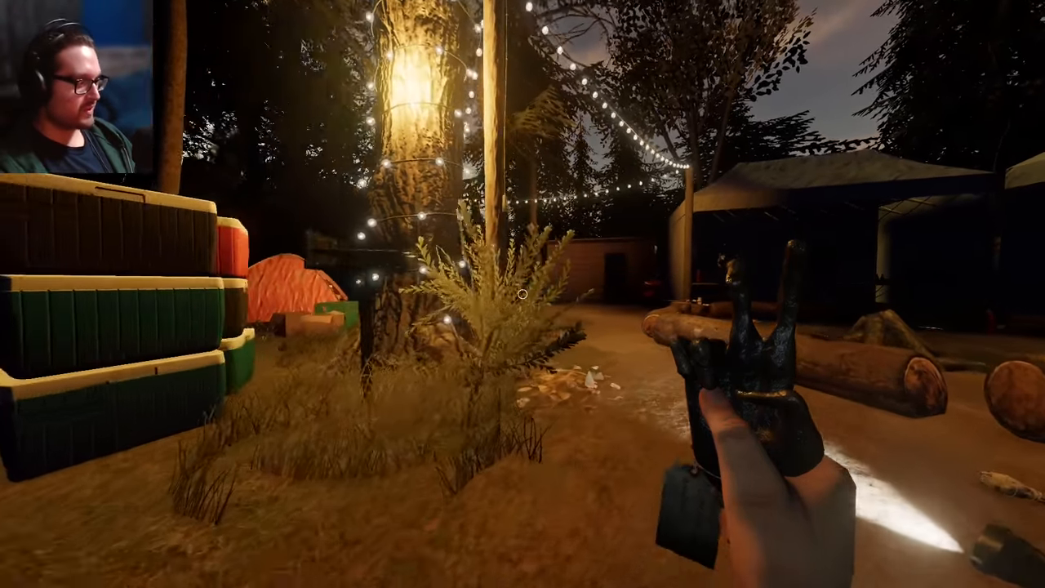
pyautogui.moveTo(522, 294)
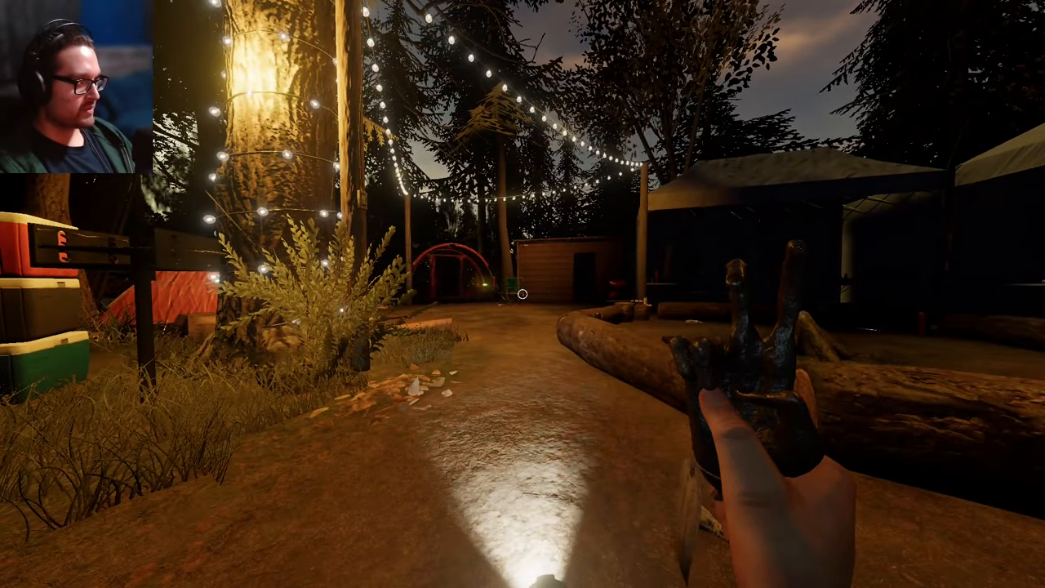
pyautogui.moveTo(522, 294)
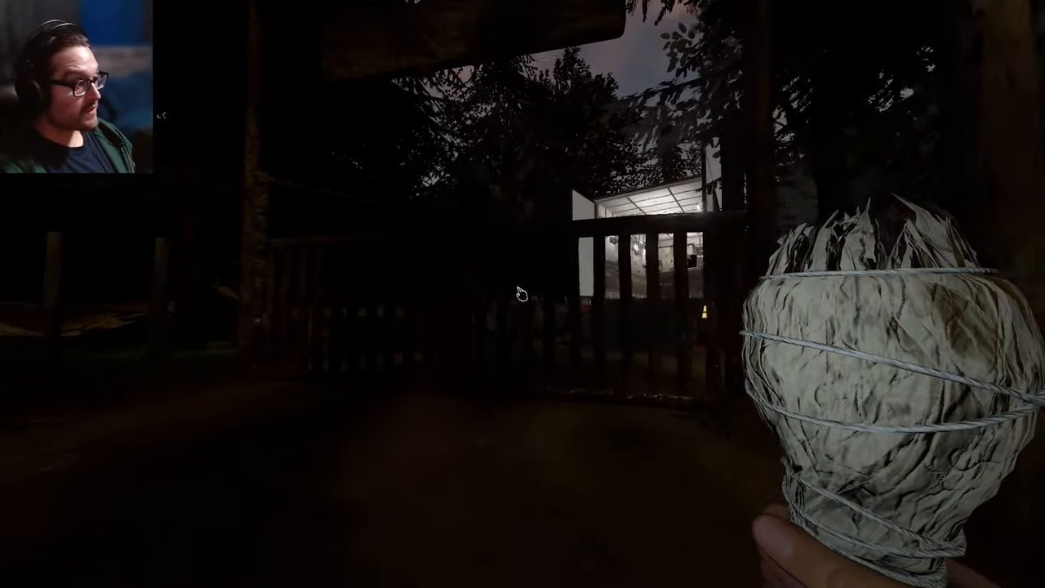
pyautogui.moveTo(522, 294)
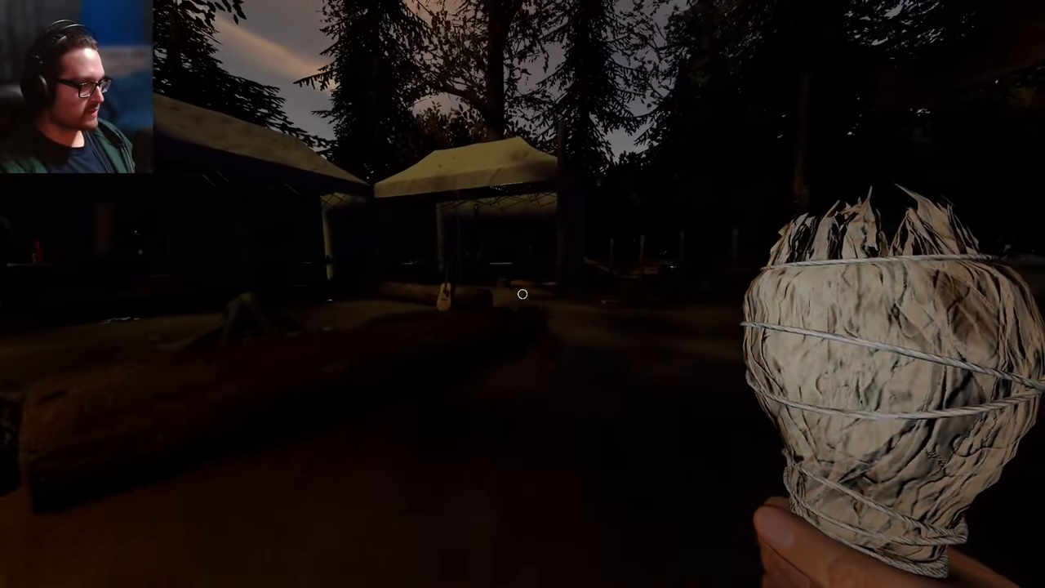
pyautogui.moveTo(522, 294)
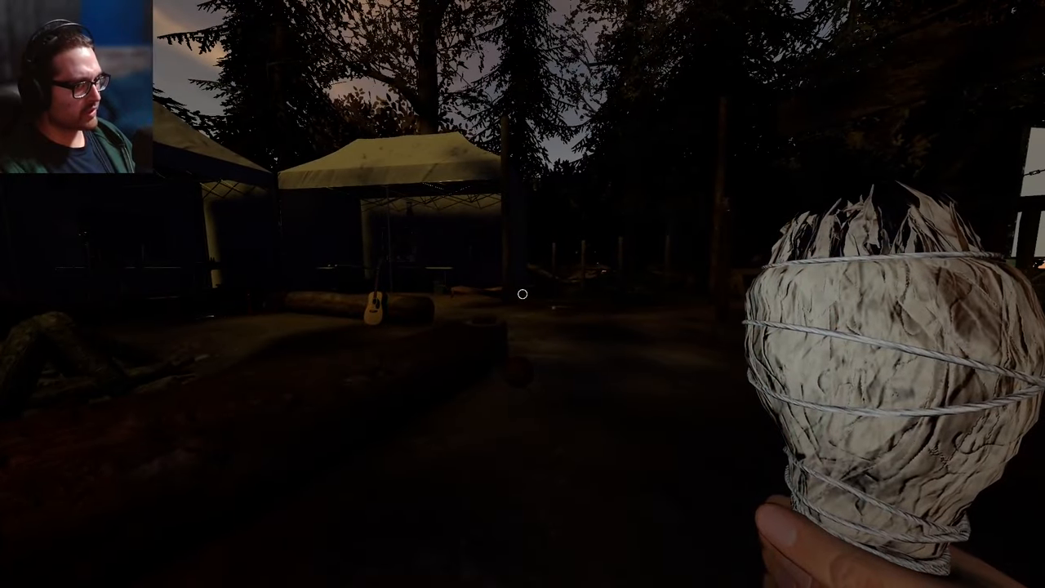
pyautogui.moveTo(523, 294)
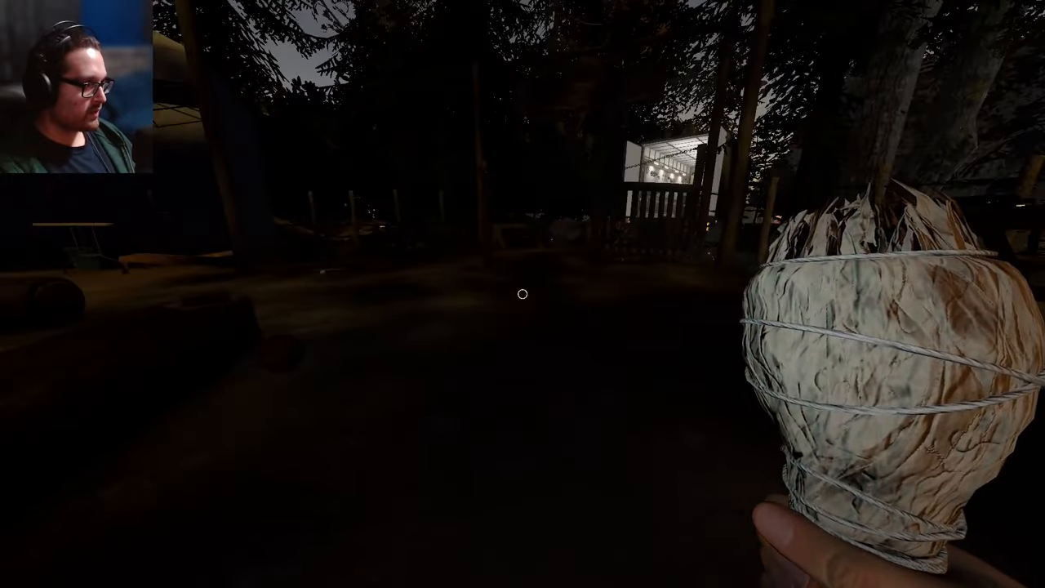
pyautogui.moveTo(522, 294)
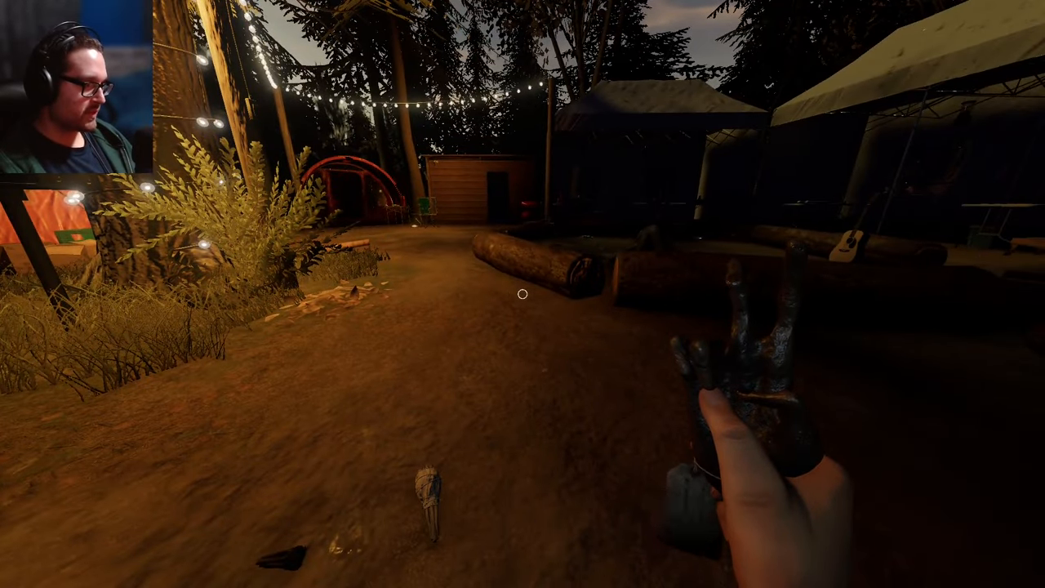
pyautogui.moveTo(523, 294)
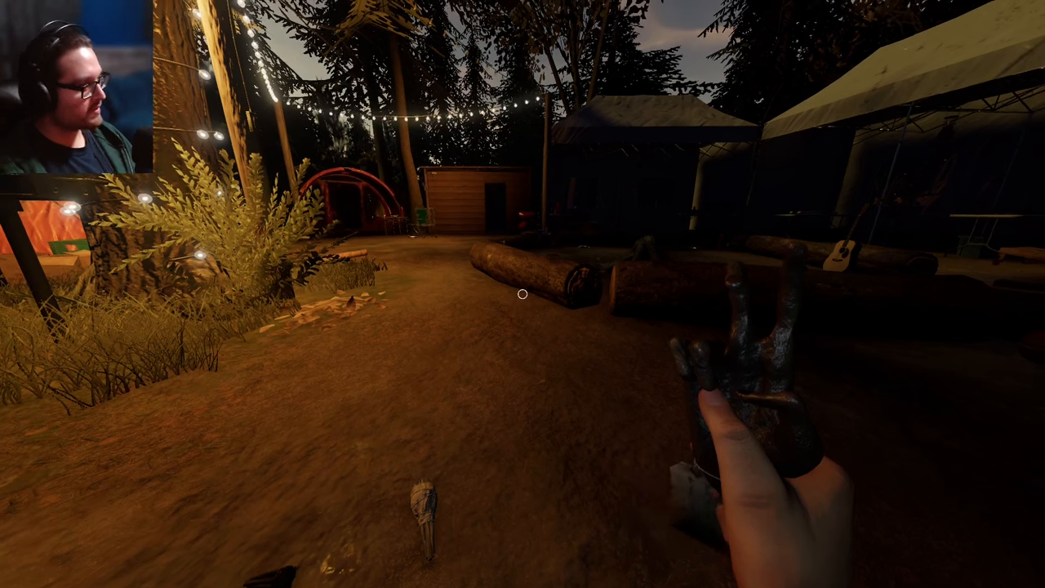
pyautogui.moveTo(523, 294)
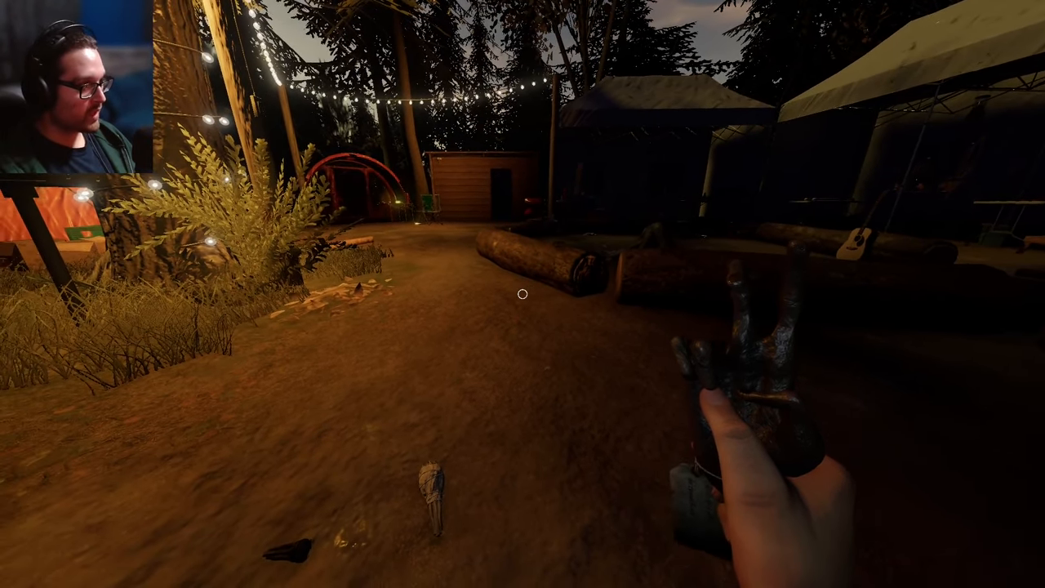
pyautogui.moveTo(523, 293)
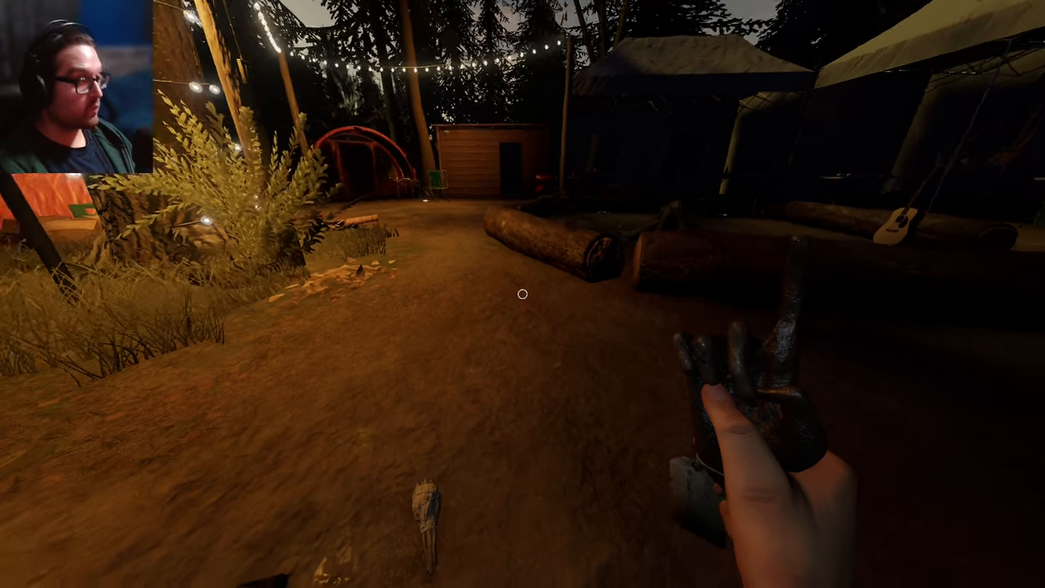
pyautogui.moveTo(523, 294)
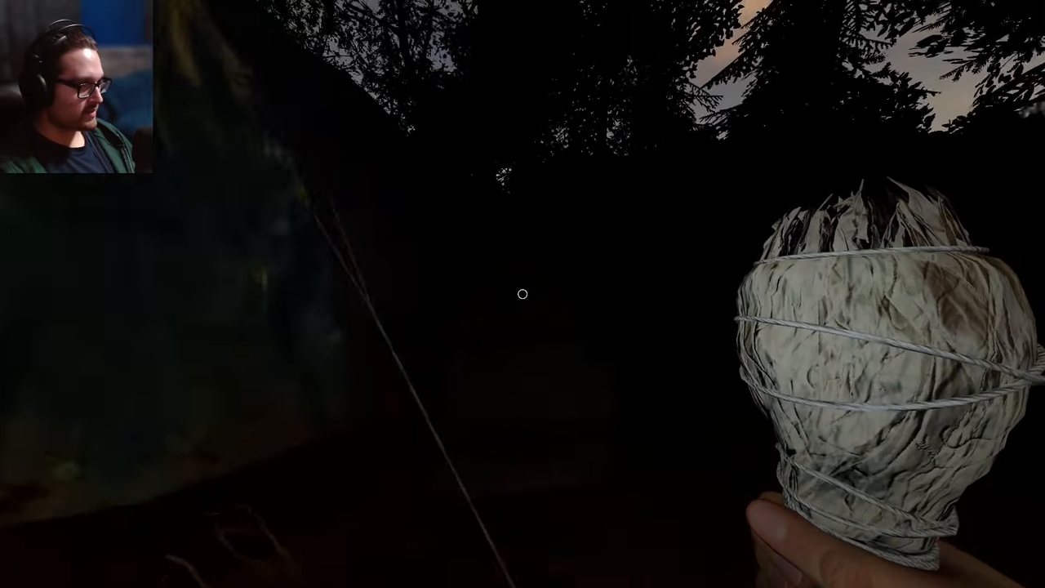
pyautogui.moveTo(522, 294)
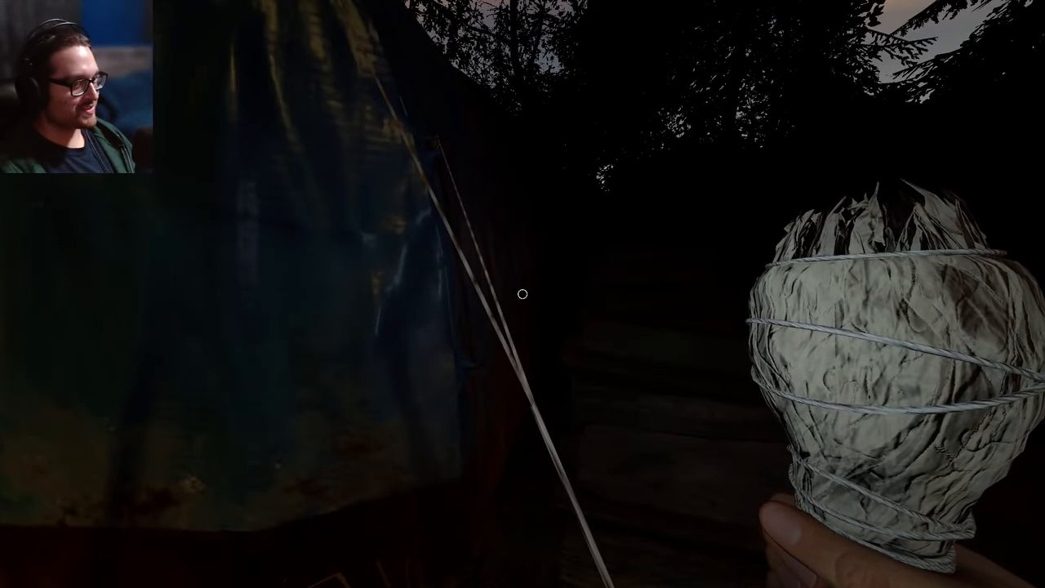
pyautogui.moveTo(522, 294)
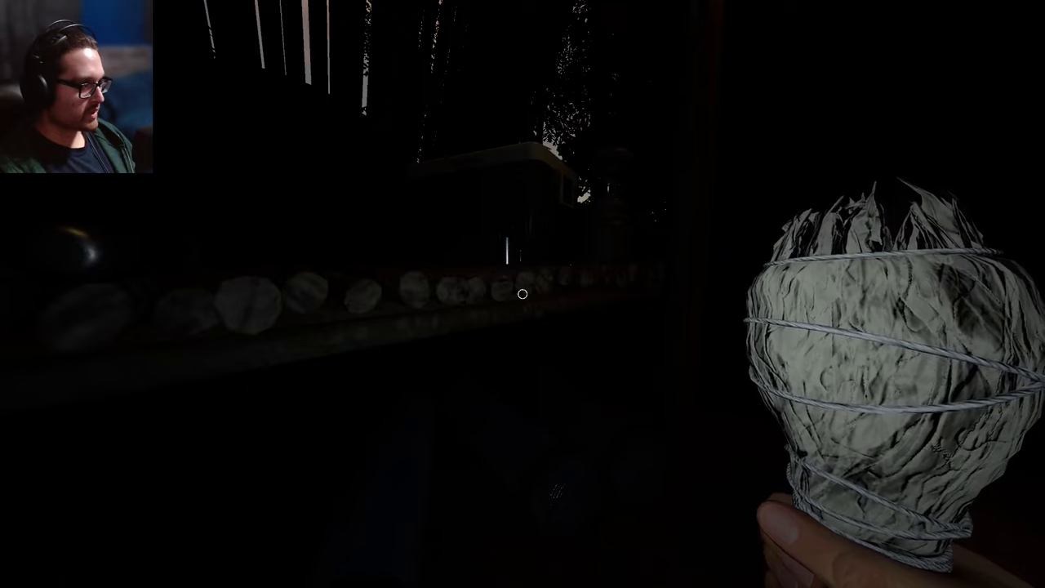
pyautogui.moveTo(523, 294)
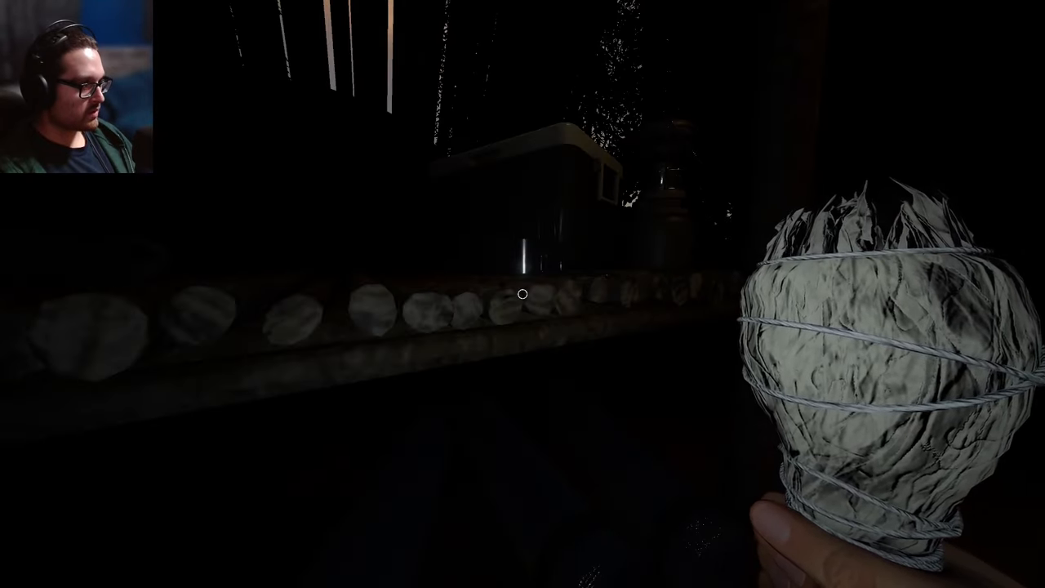
pyautogui.moveTo(523, 294)
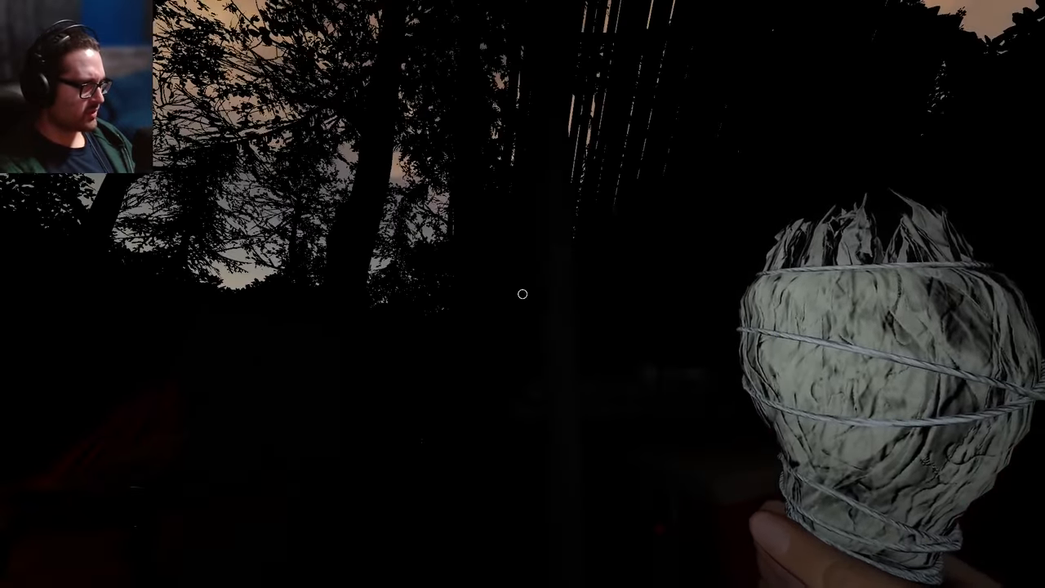
pyautogui.moveTo(523, 294)
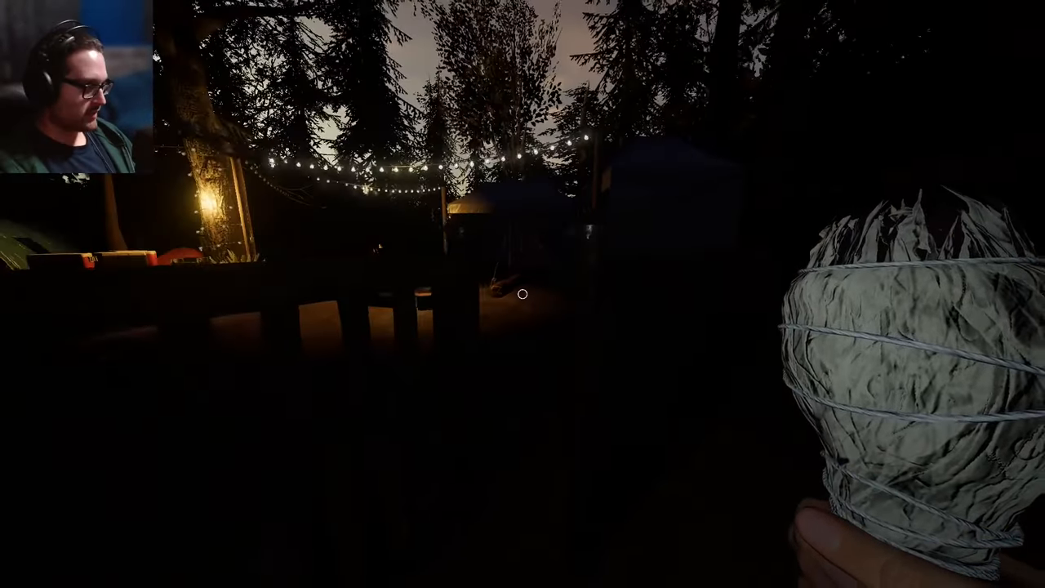
# Return to the truck and read the team's average sanity at 32%.
pyautogui.press('tab')
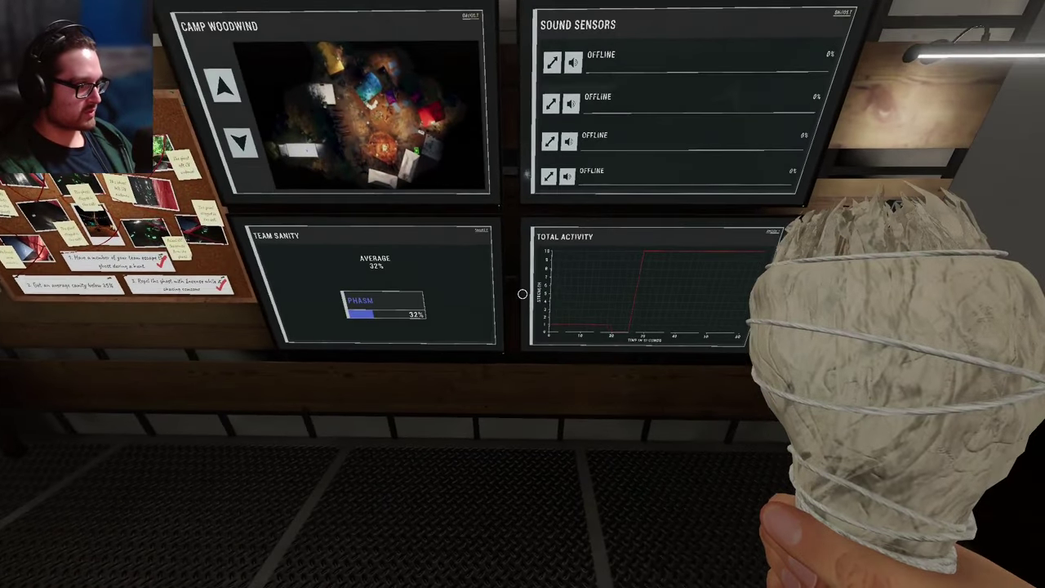
pyautogui.moveTo(523, 293)
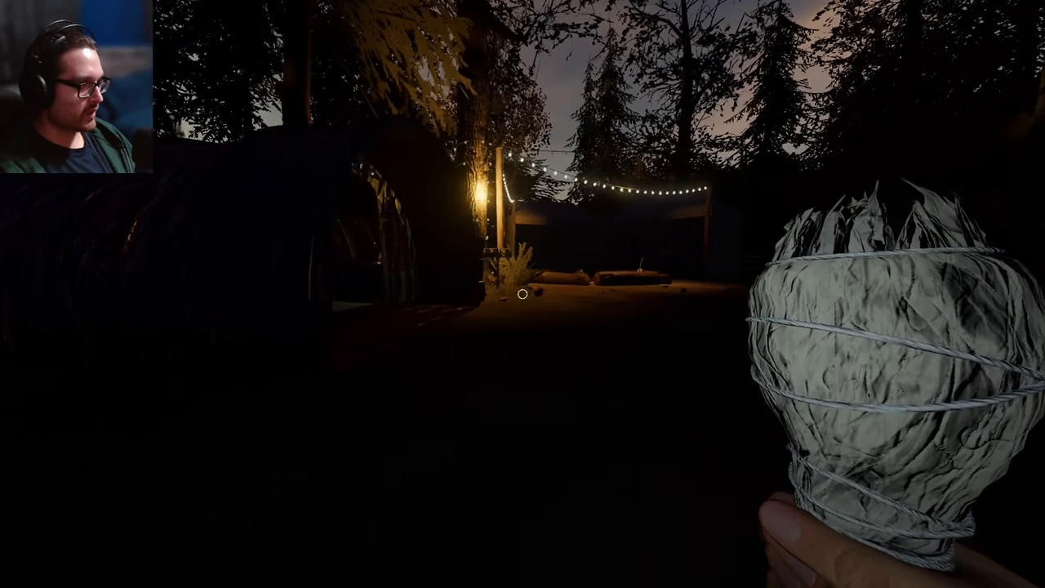
pyautogui.moveTo(522, 294)
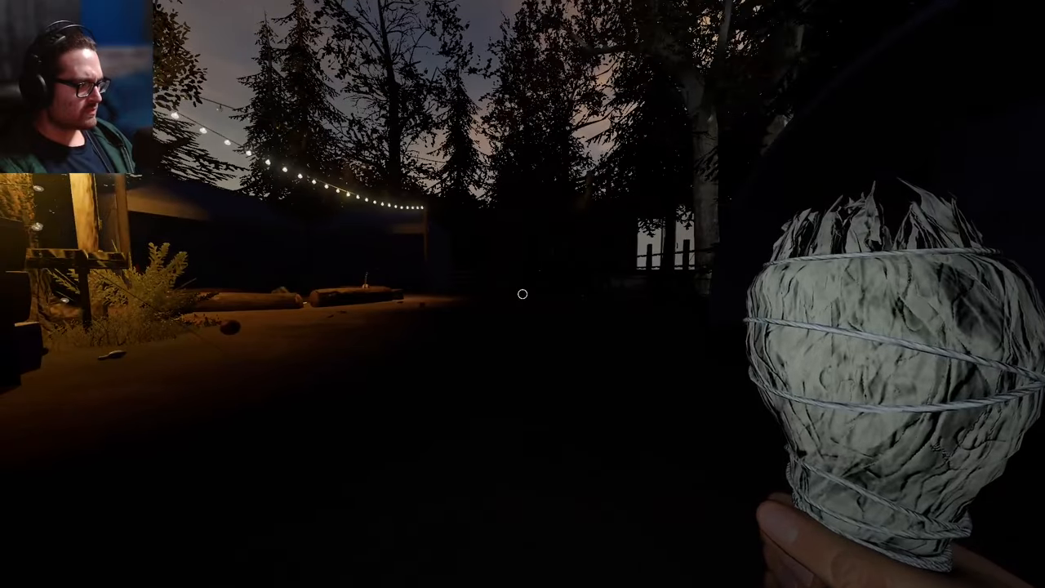
pyautogui.moveTo(523, 294)
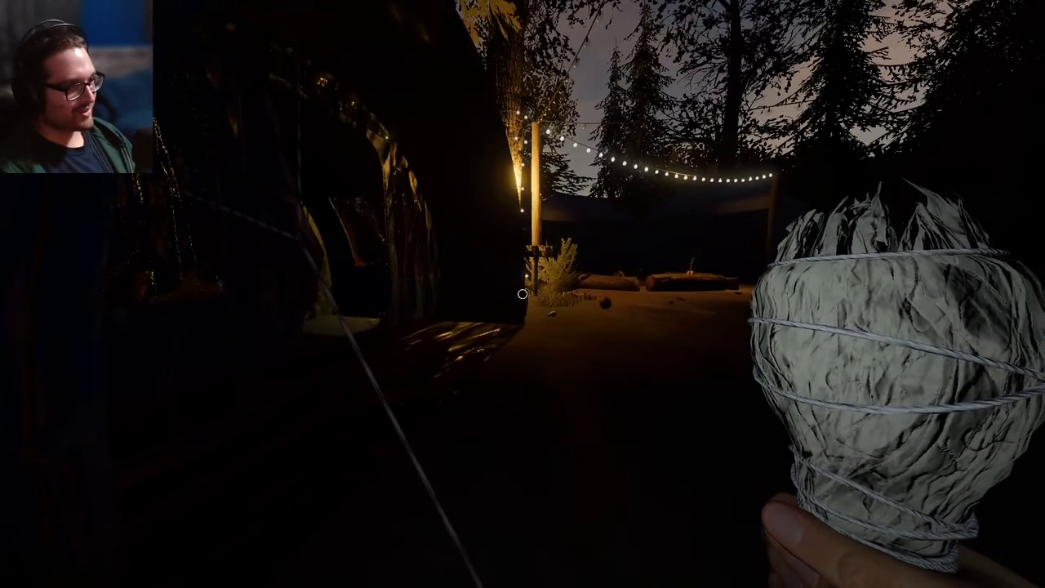
pyautogui.moveTo(522, 294)
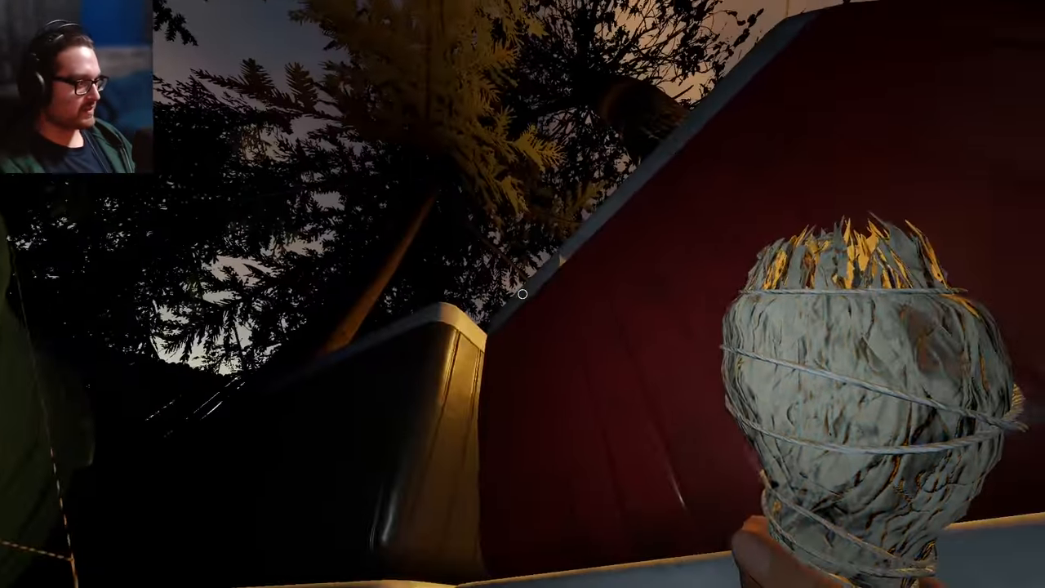
pyautogui.moveTo(523, 294)
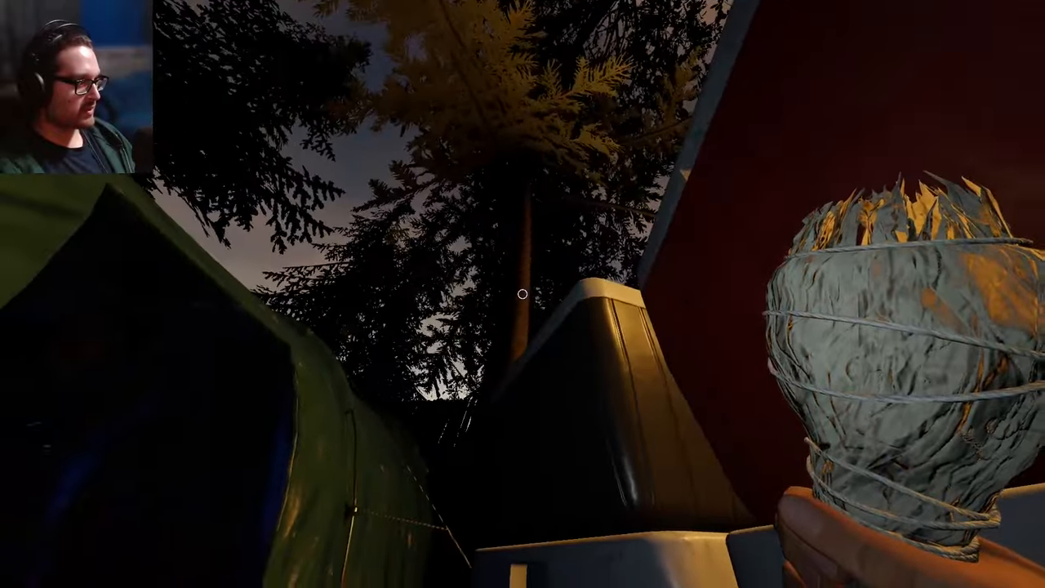
pyautogui.moveTo(522, 294)
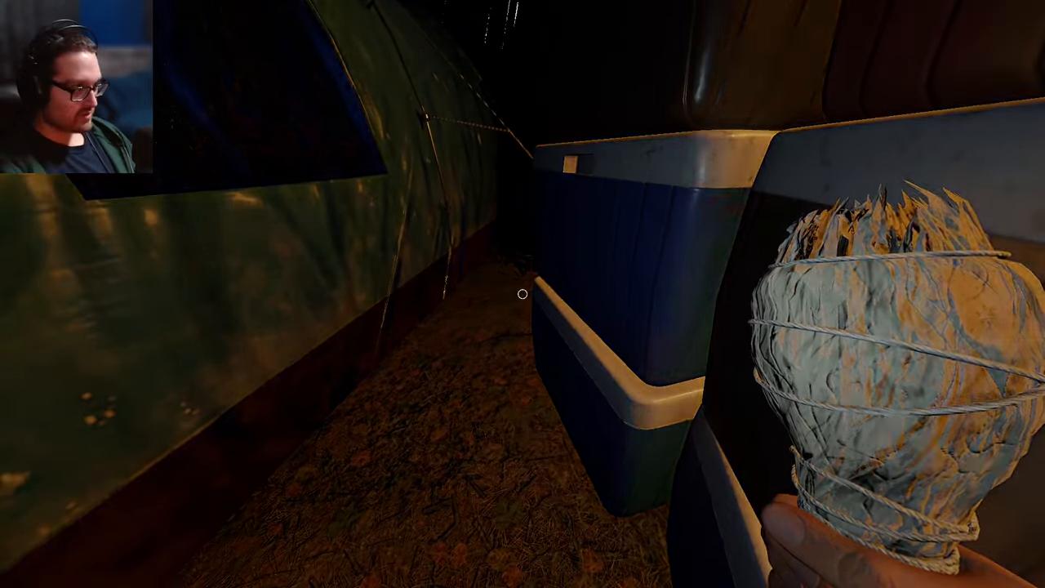
pyautogui.moveTo(522, 294)
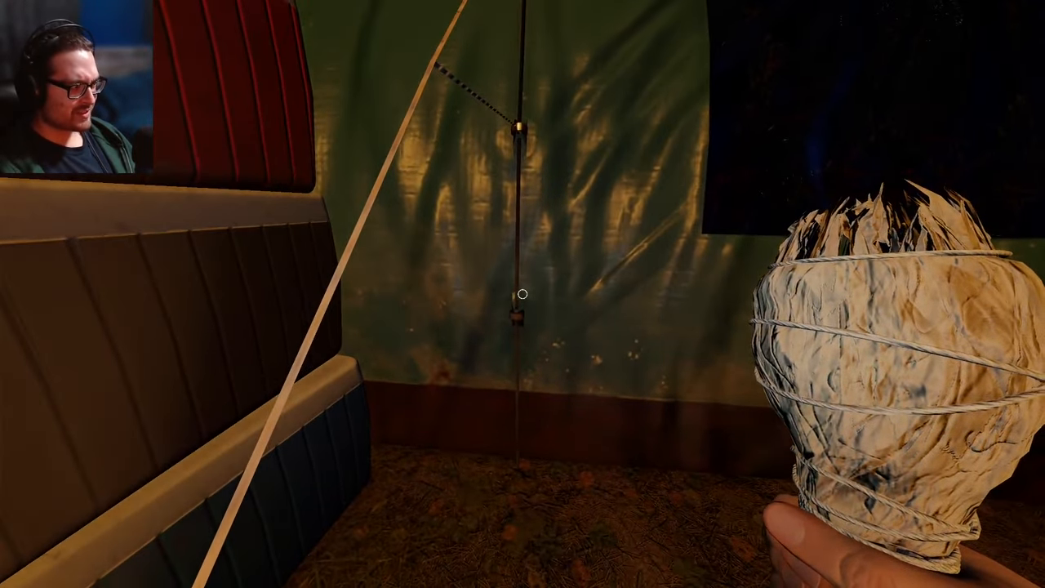
pyautogui.moveTo(522, 293)
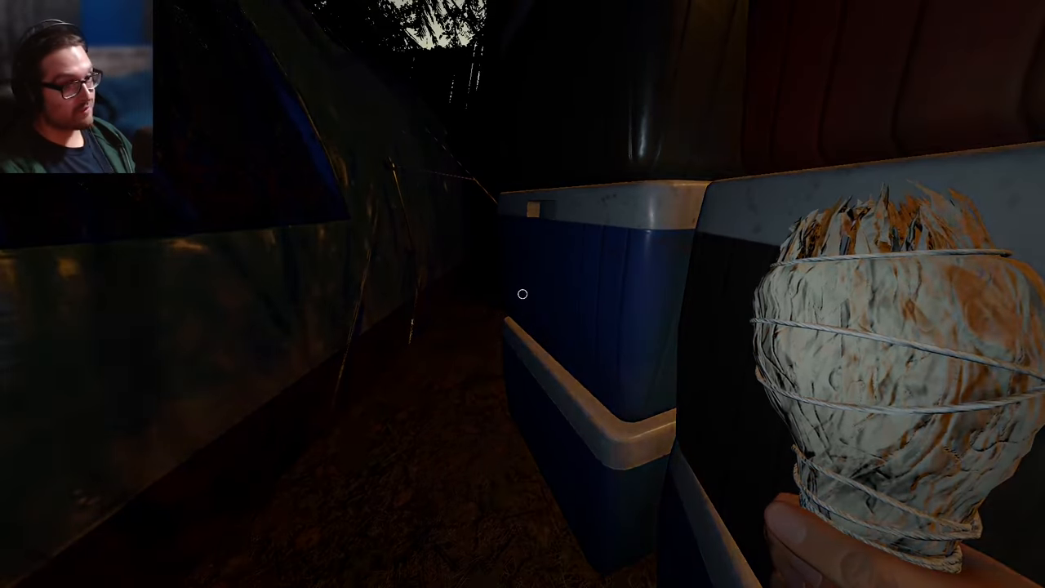
pyautogui.moveTo(522, 294)
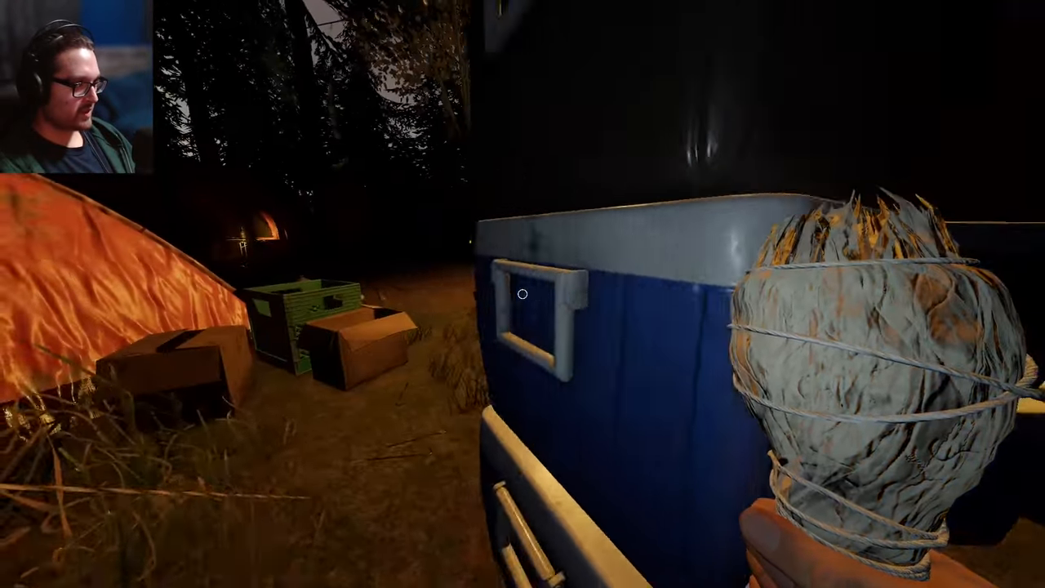
pyautogui.moveTo(522, 294)
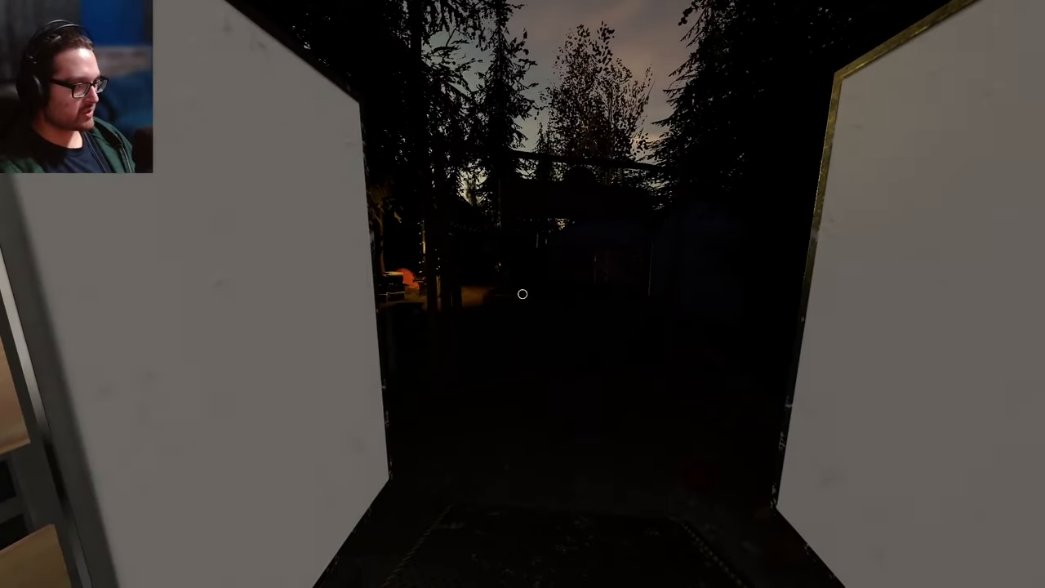
# Leave the site via the truck's exit control, loading the Obake debriefing.
pyautogui.press('w')
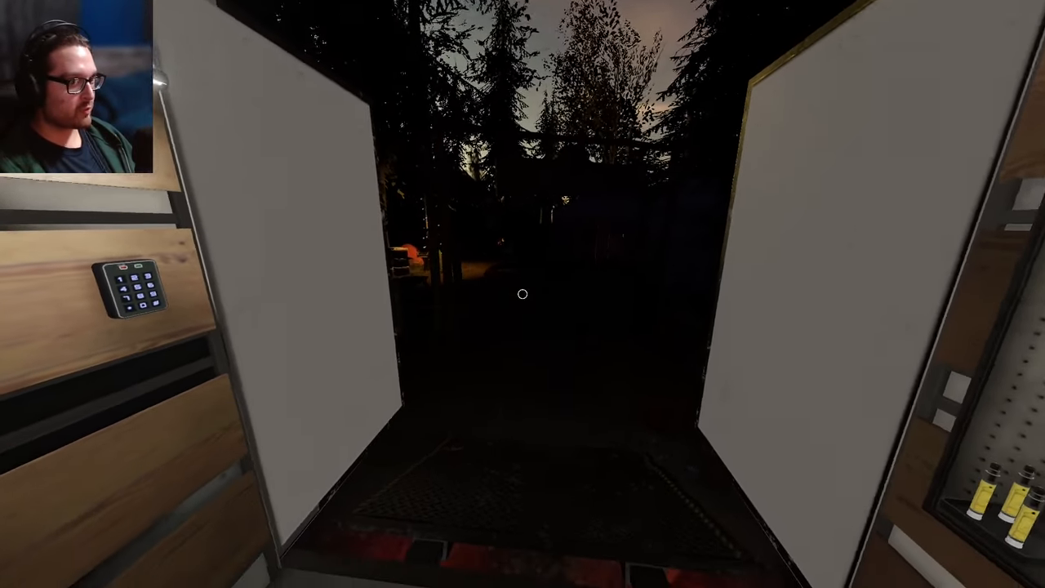
pyautogui.press('tab')
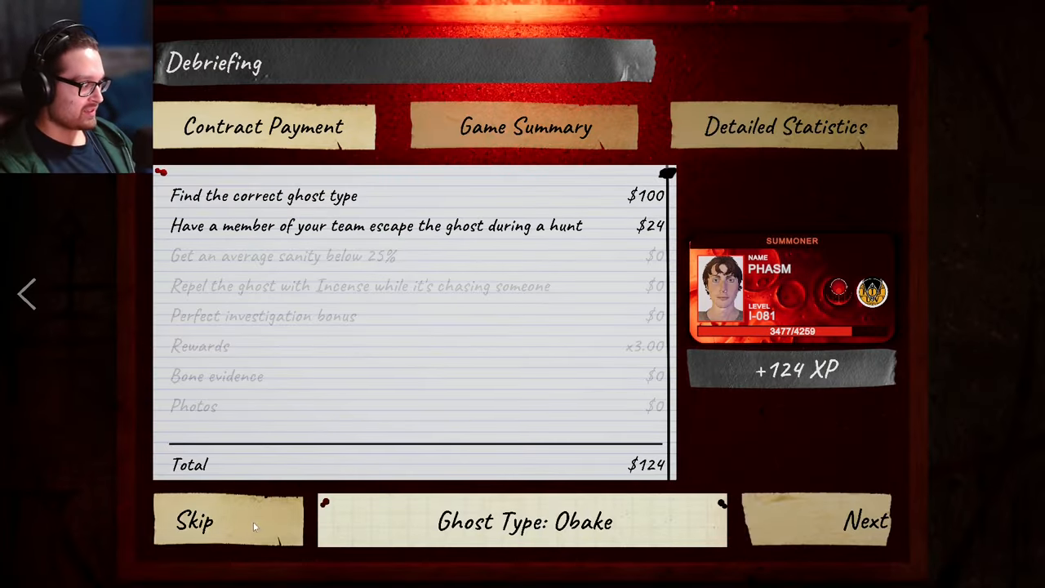
# Reveal the full $1310 payout, accept the Head Gear unlock, and continue past debriefing.
pyautogui.click(866, 521)
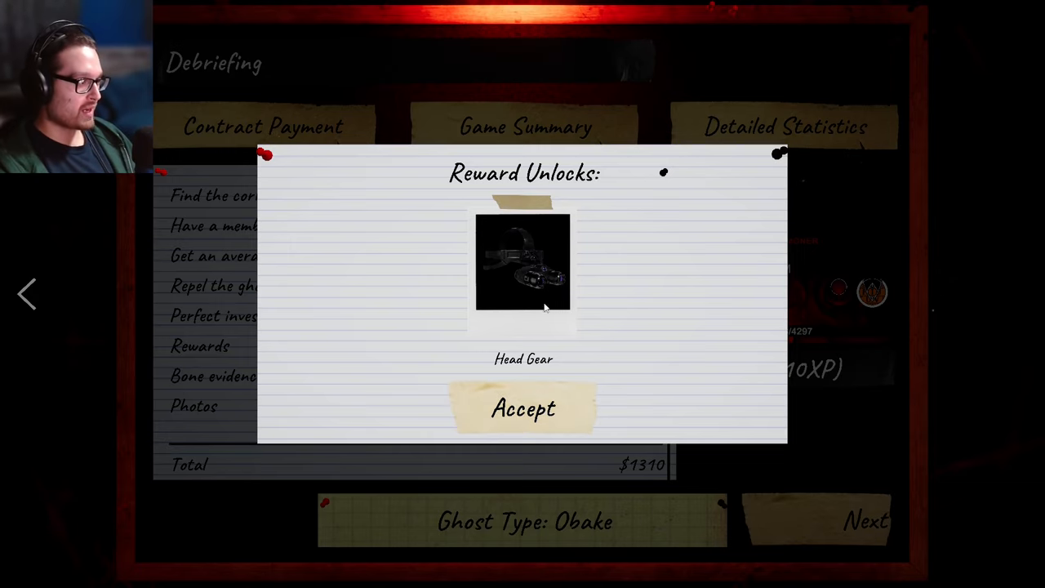
pyautogui.click(523, 409)
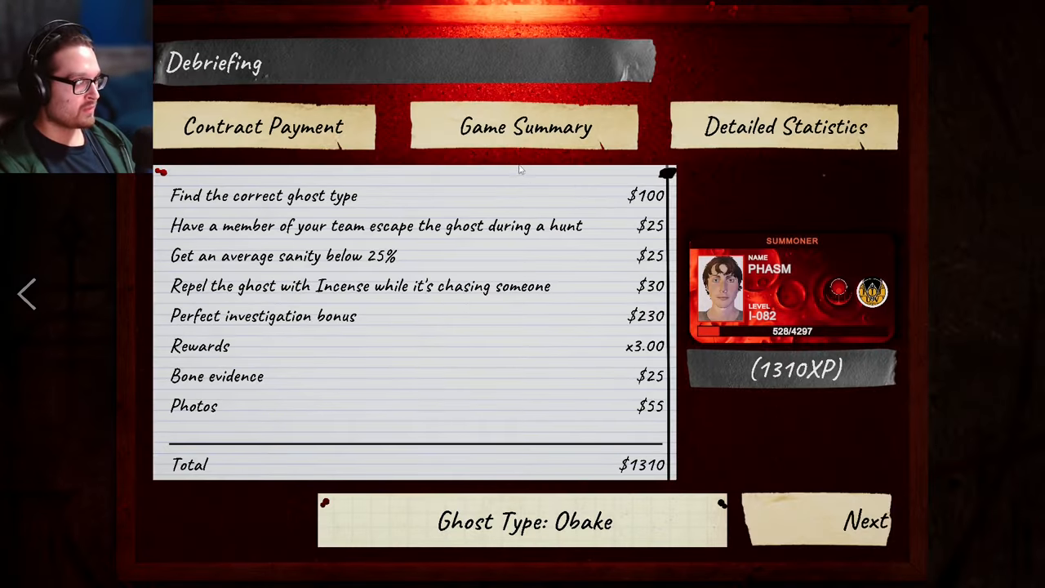
pyautogui.click(784, 128)
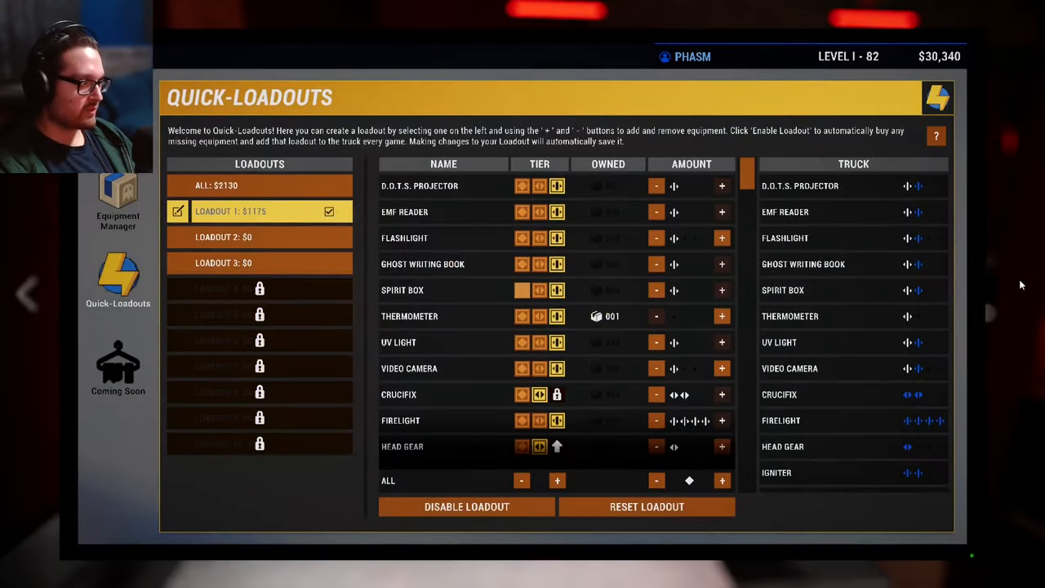
pyautogui.moveTo(941, 69)
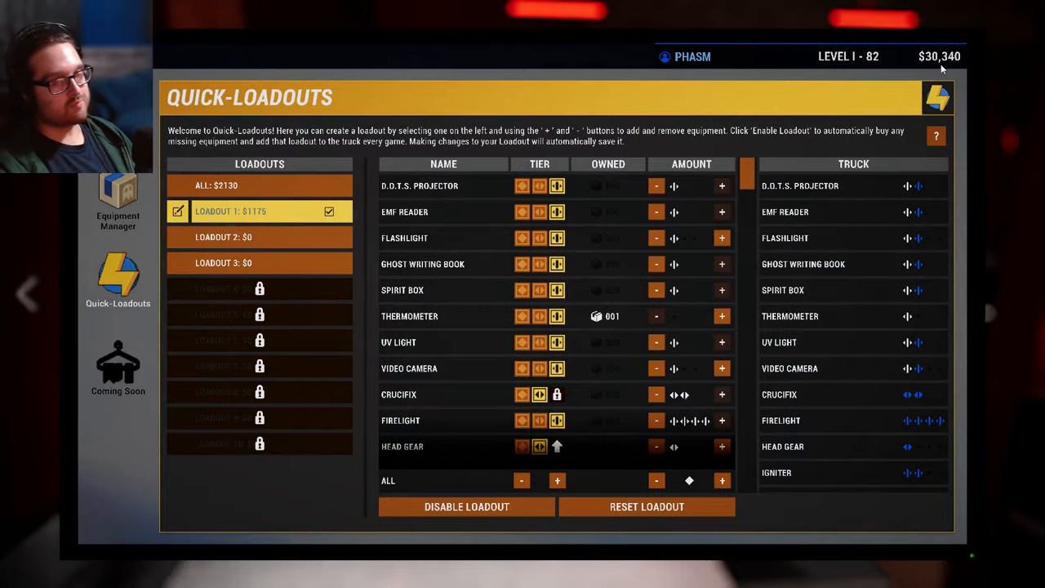
pyautogui.moveTo(11, 298)
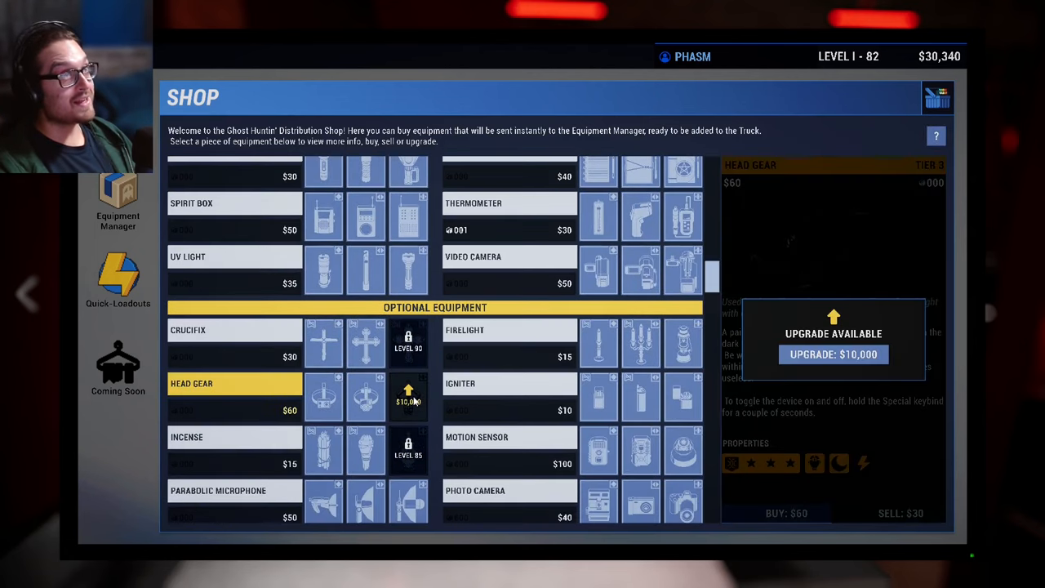
# Buy the Head Gear tier 3 upgrade for $10,000 and review it in Quick-Loadouts.
pyautogui.click(833, 353)
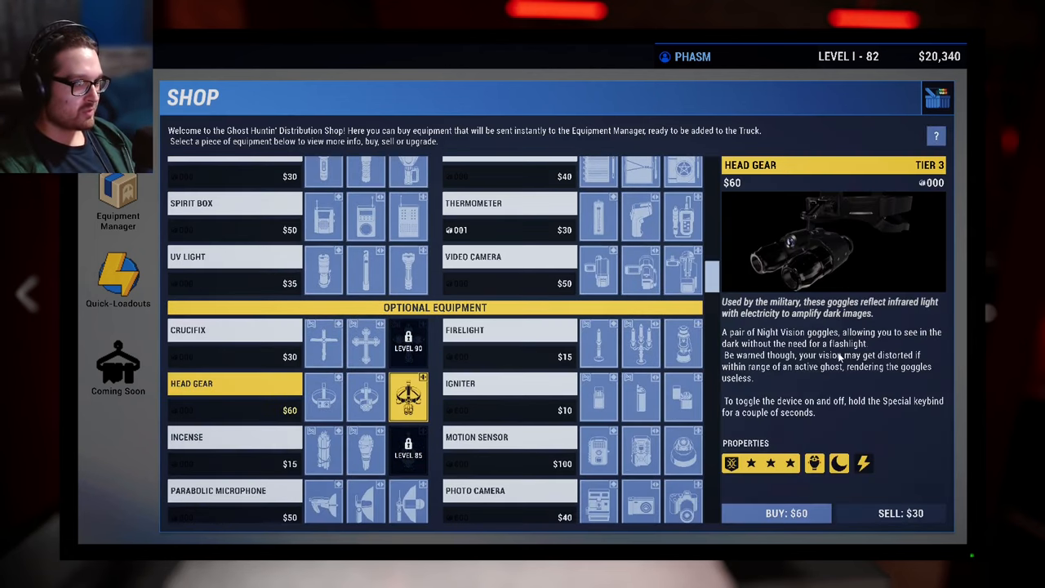
pyautogui.moveTo(857, 421)
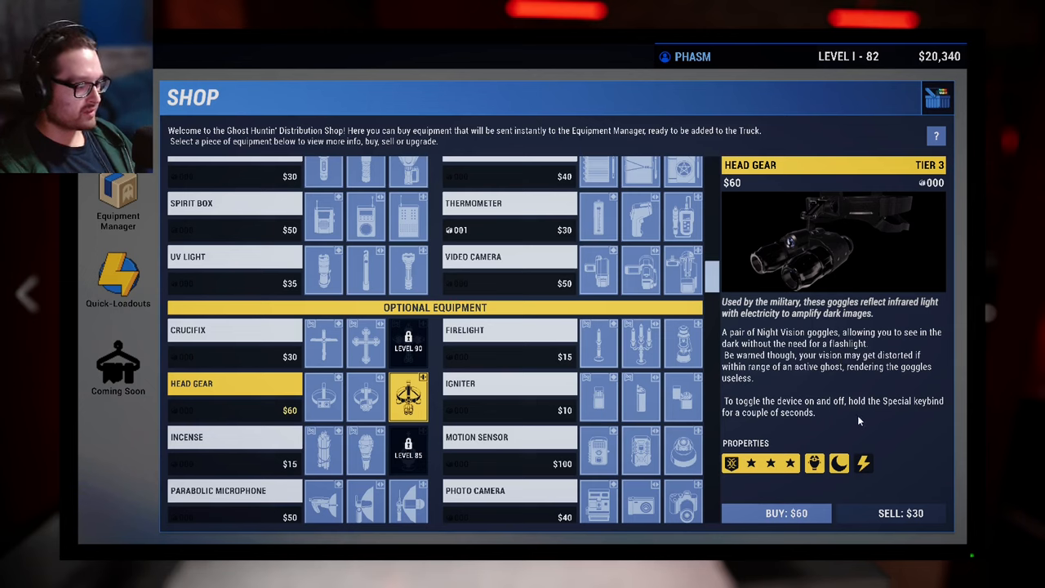
pyautogui.moveTo(754, 309)
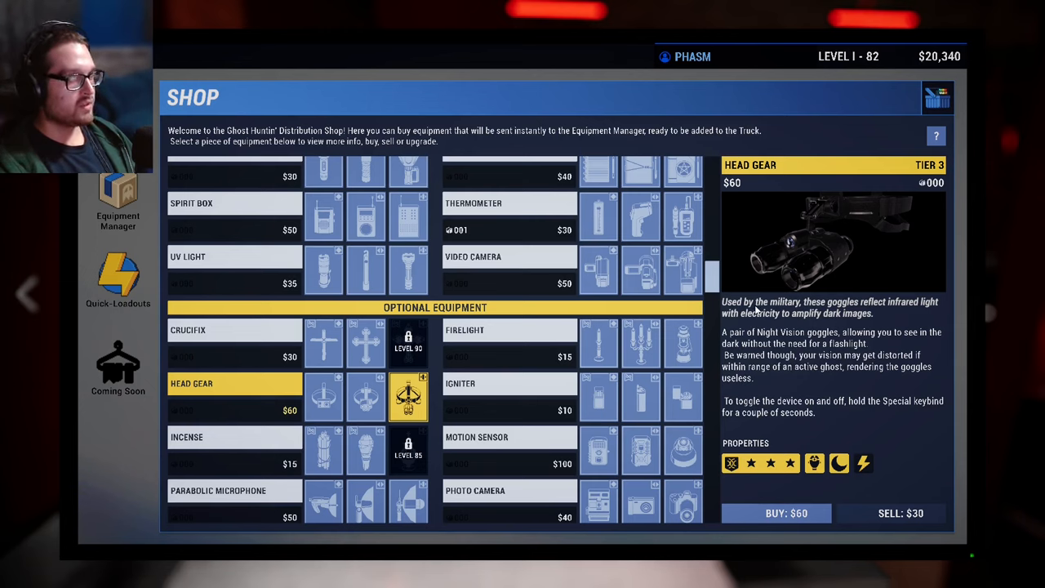
pyautogui.moveTo(930, 317)
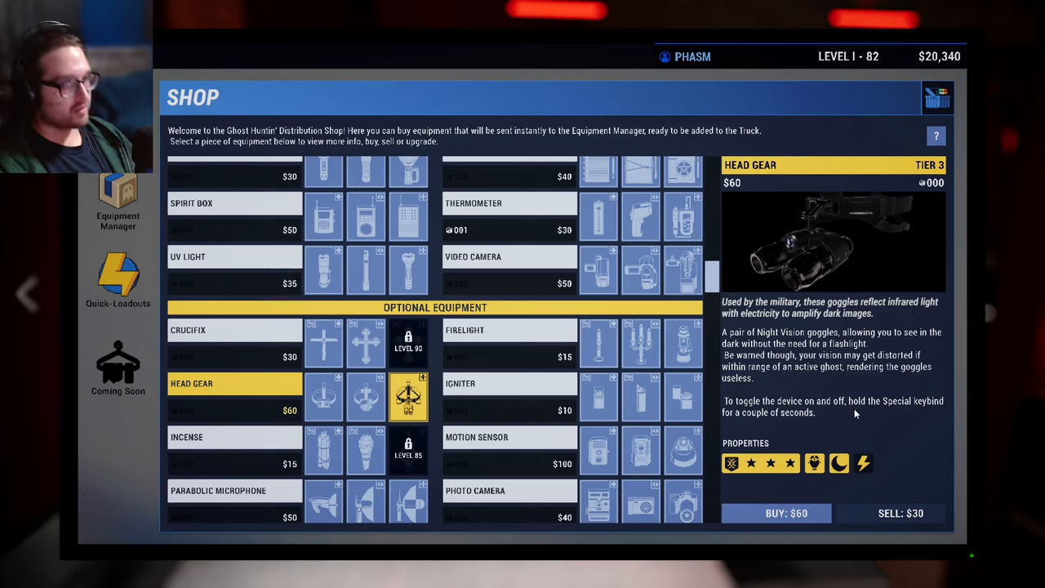
pyautogui.moveTo(865, 412)
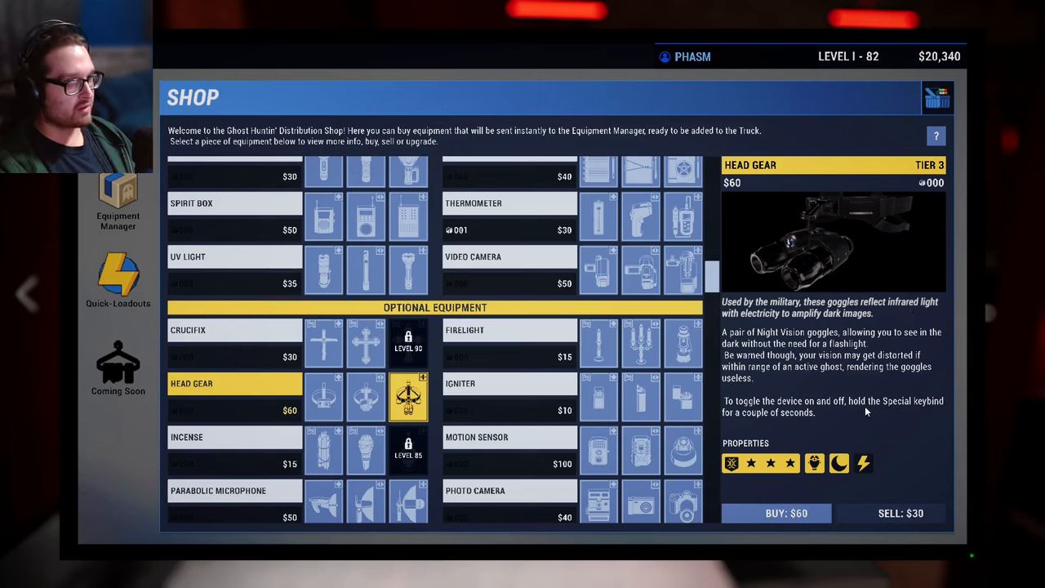
pyautogui.moveTo(871, 424)
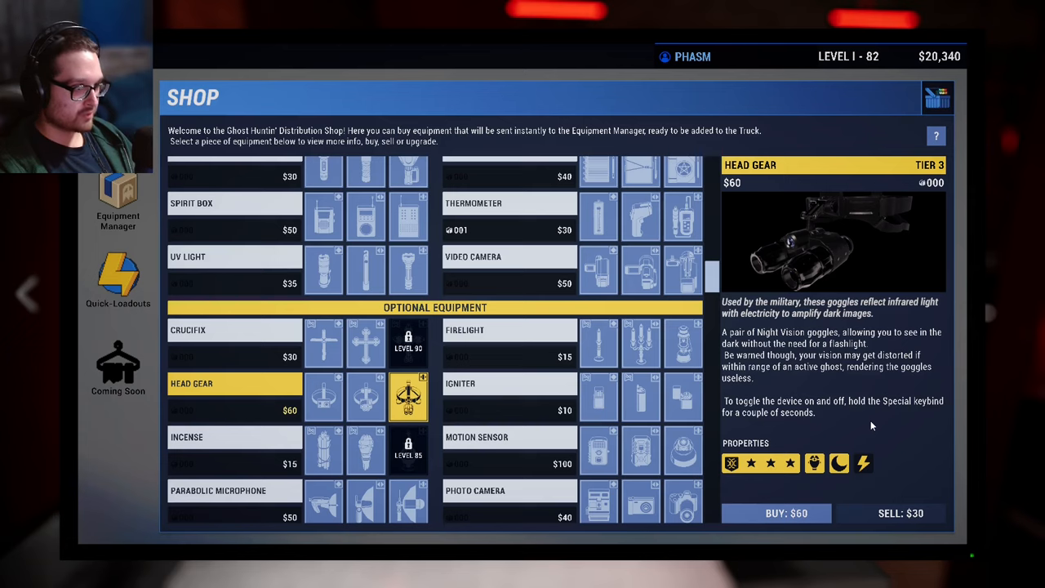
pyautogui.moveTo(861, 430)
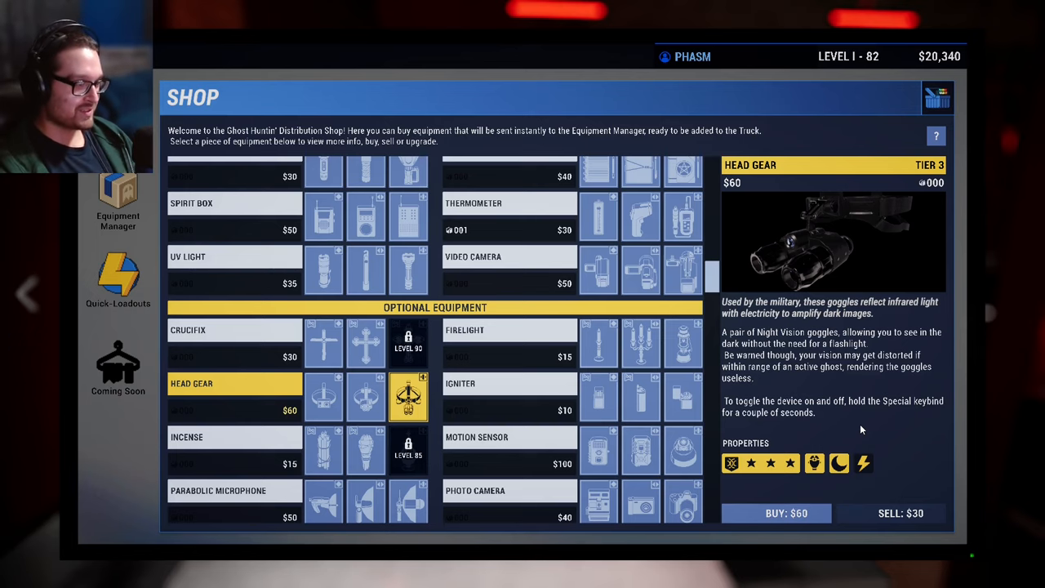
pyautogui.moveTo(833, 372)
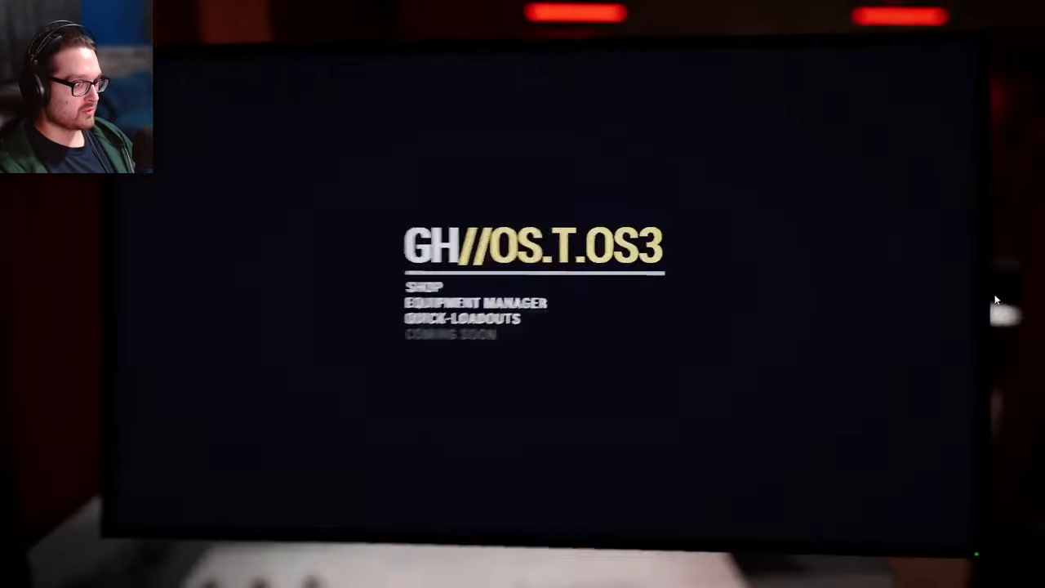
pyautogui.click(461, 319)
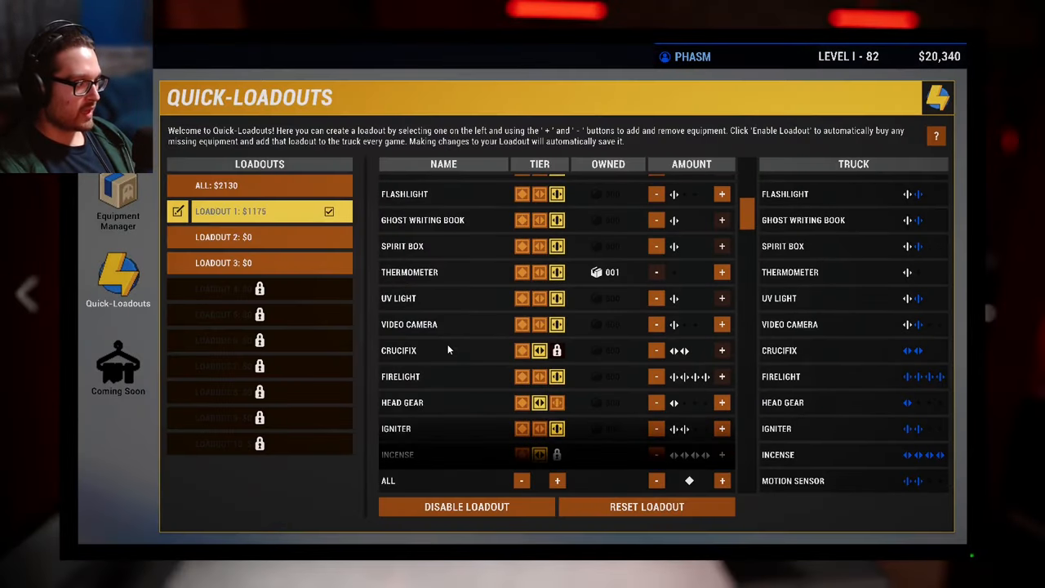
pyautogui.scroll(-3)
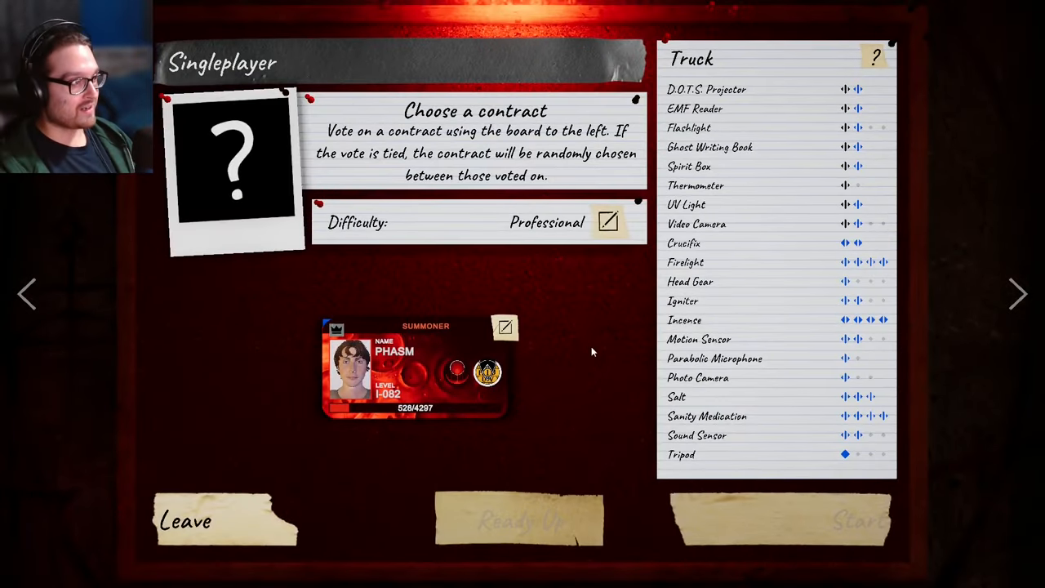
pyautogui.moveTo(596, 336)
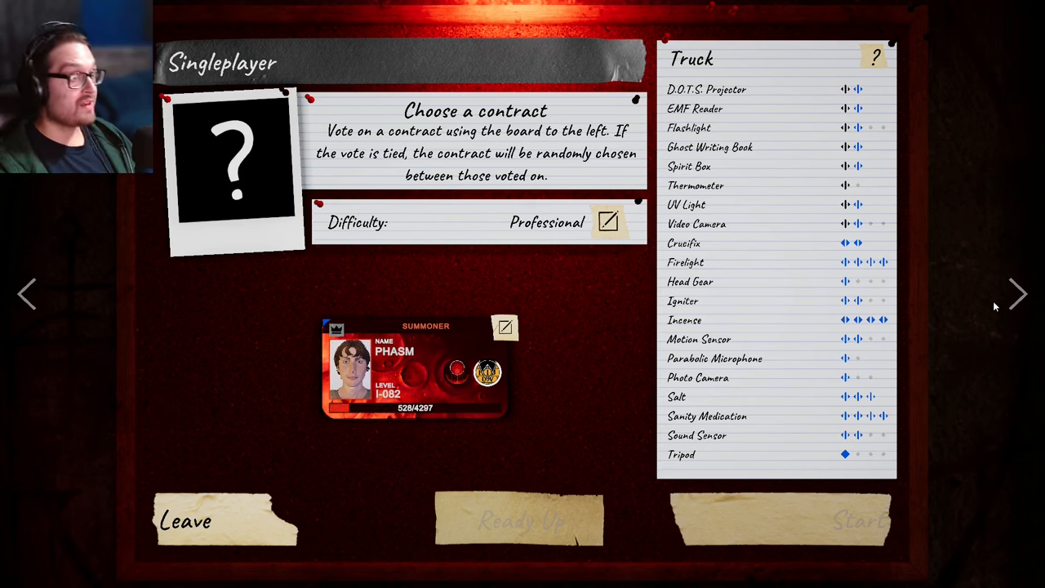
pyautogui.moveTo(584, 369)
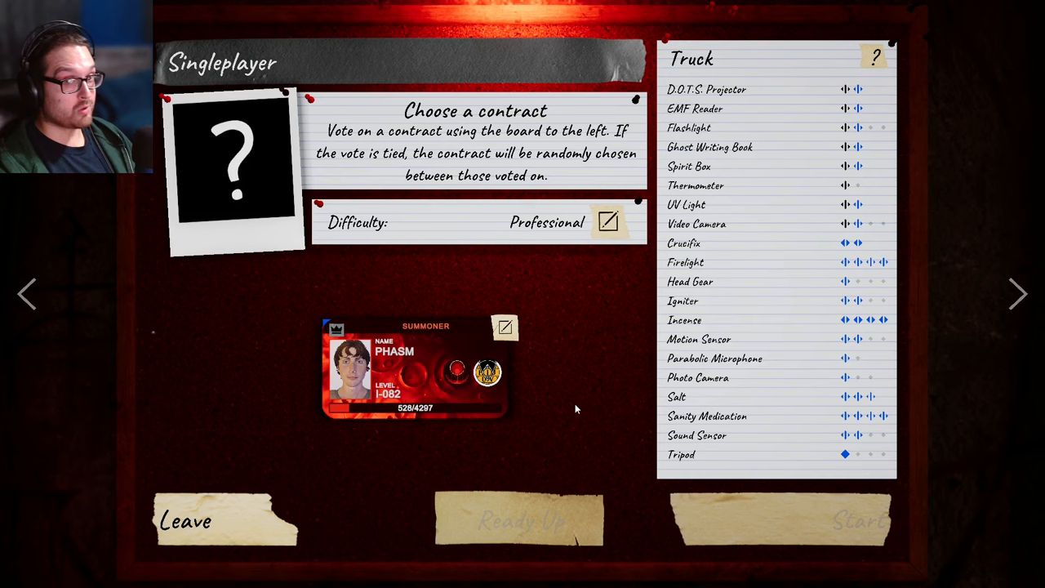
pyautogui.moveTo(589, 421)
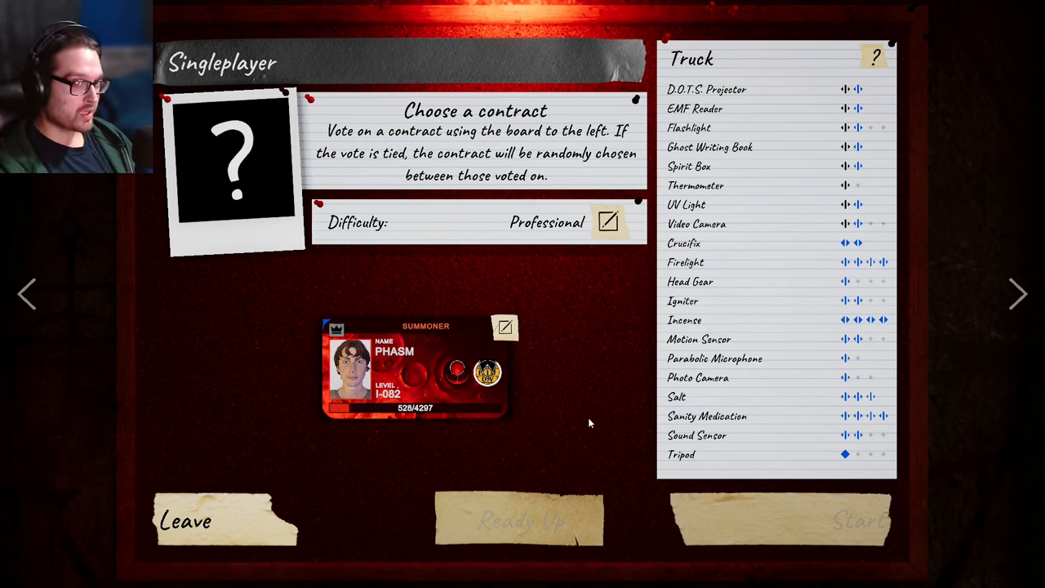
pyautogui.moveTo(575, 373)
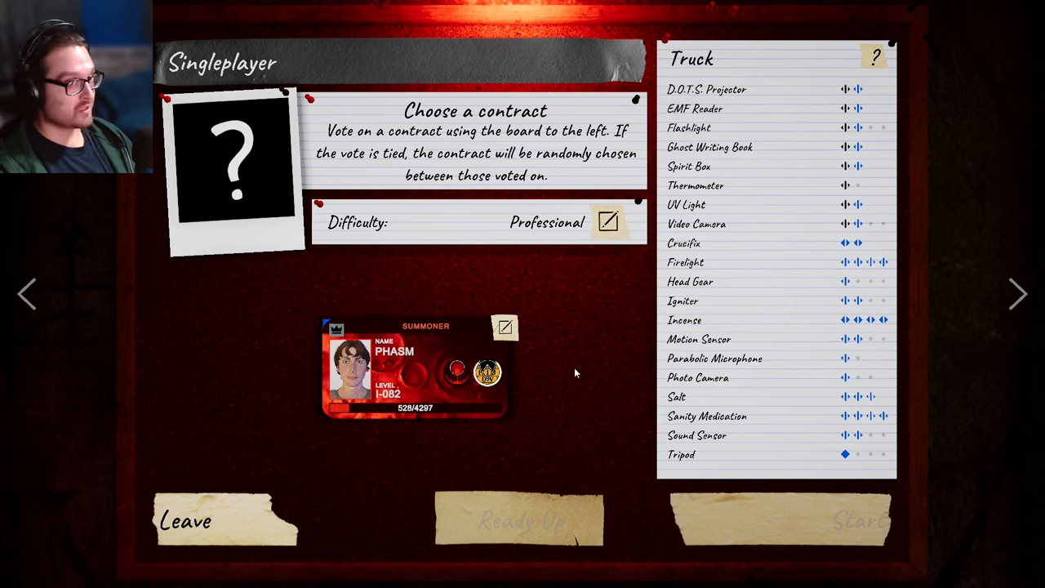